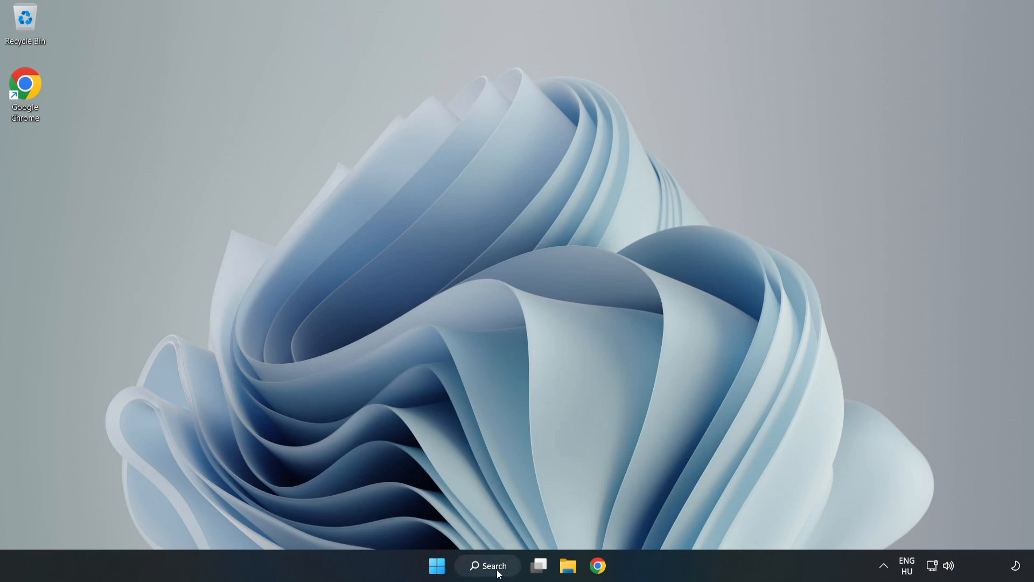
Step: Find Power Options via 'edit power plan', activate High performance, and close the window
left_click(487, 565)
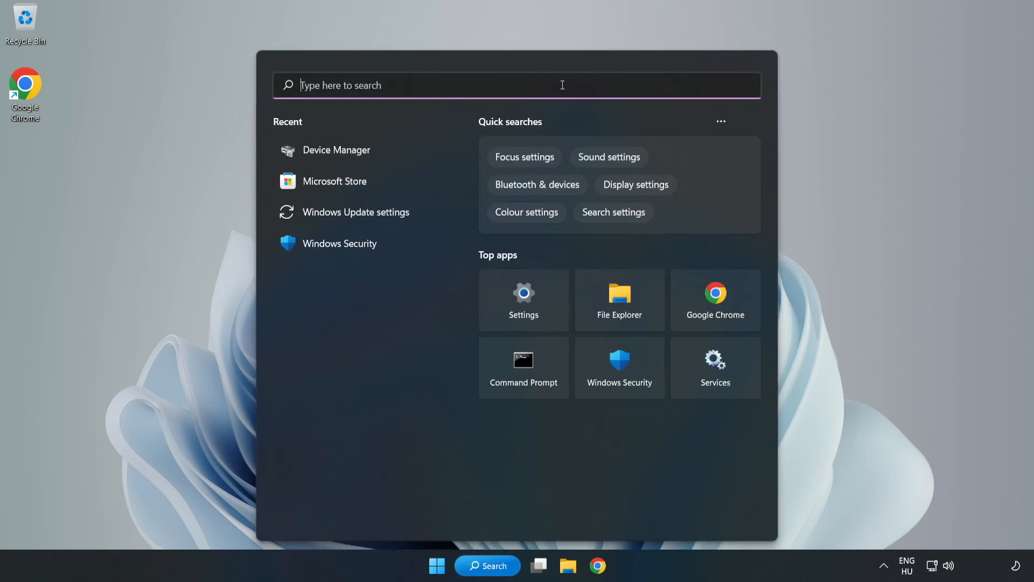
type("edit")
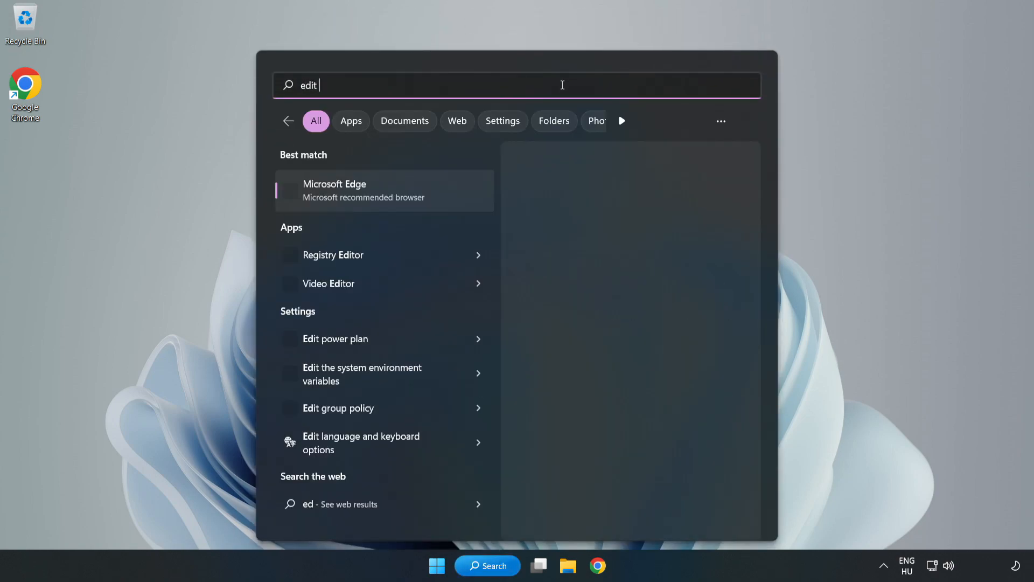
type("power plan")
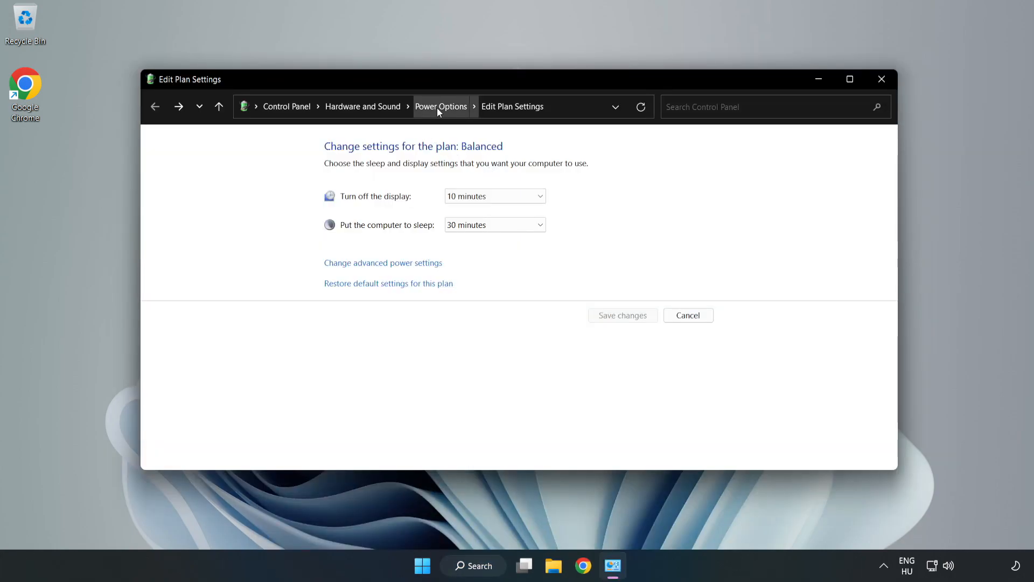
left_click(440, 106)
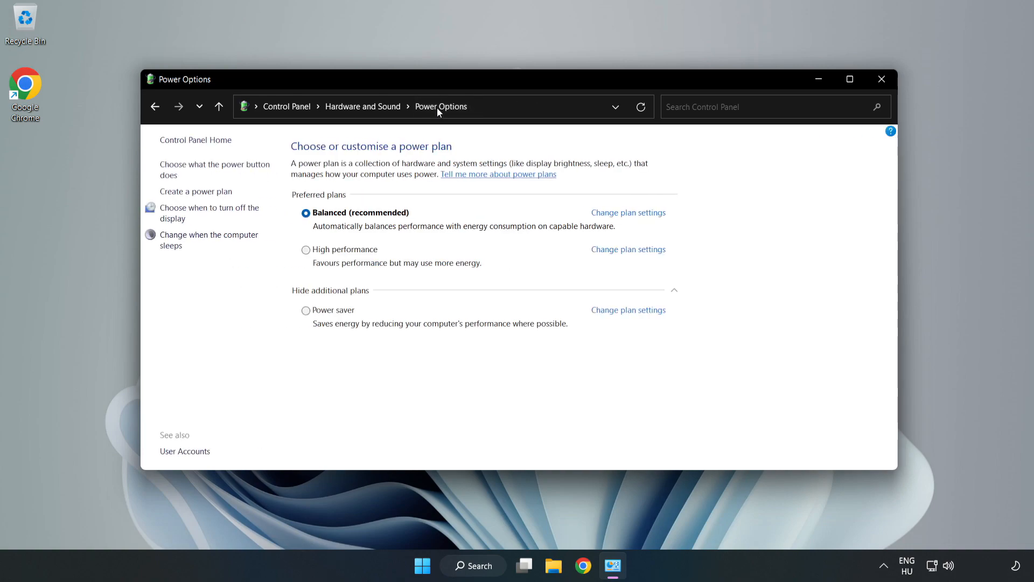
mouse_move(350, 257)
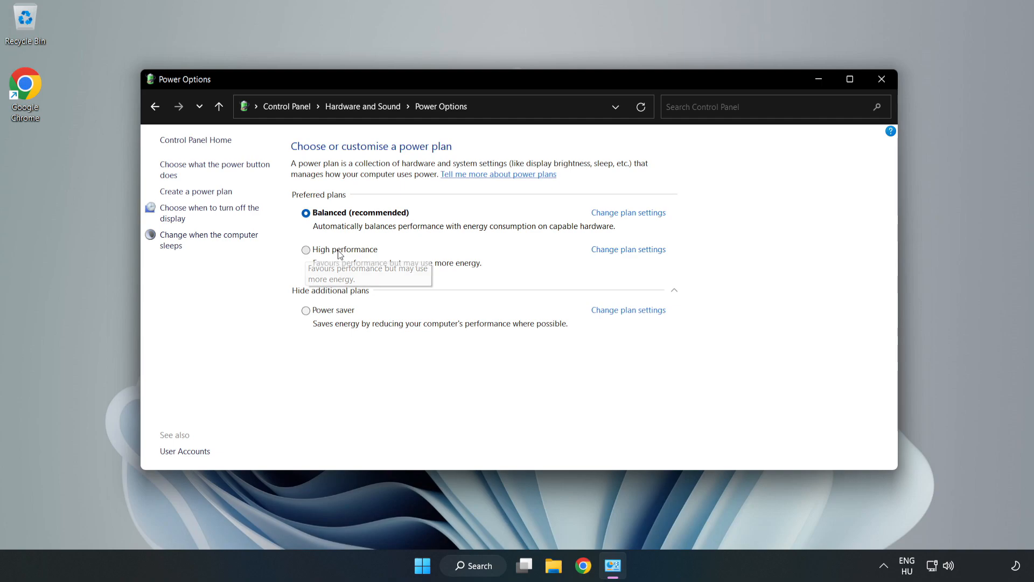
left_click(306, 249)
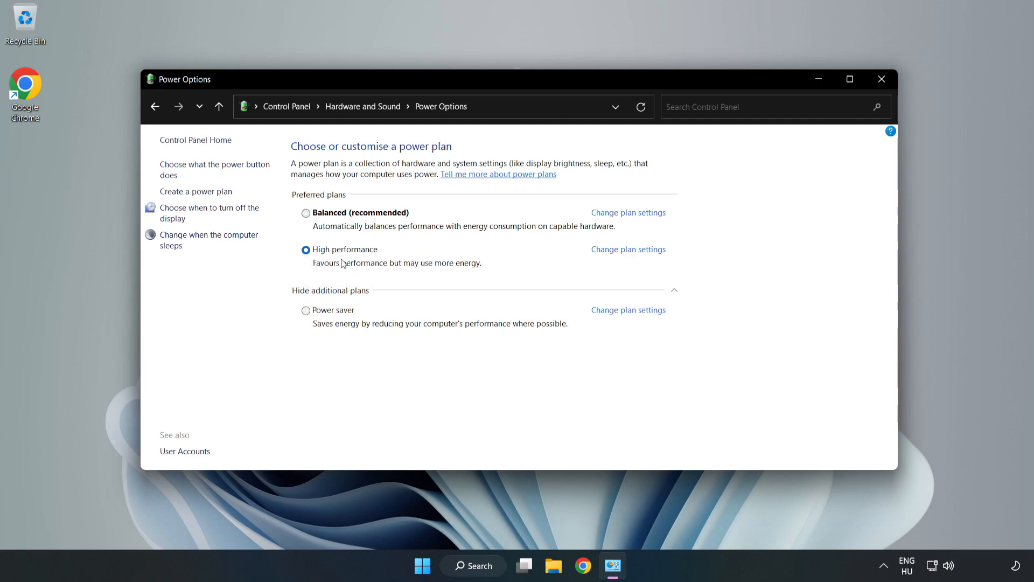
mouse_move(881, 79)
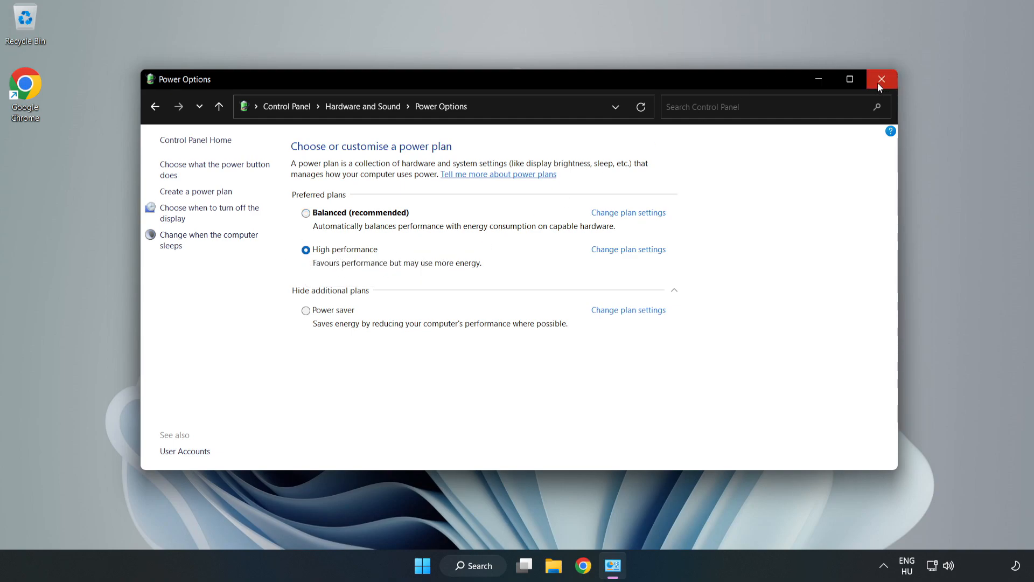
left_click(882, 79)
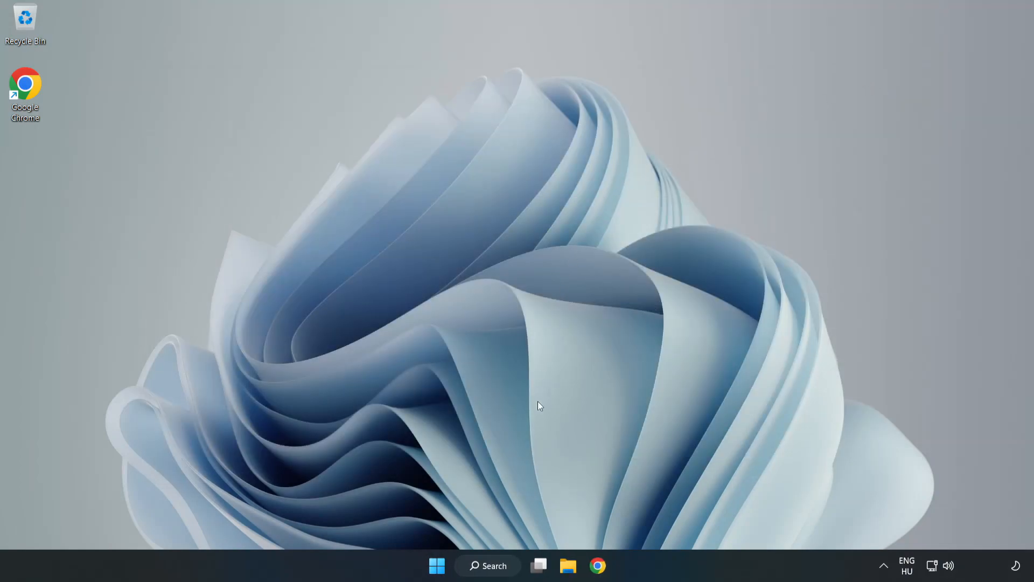
Step: Open Device Manager and select VMware SVGA 3D under Display adapters
left_click(488, 565)
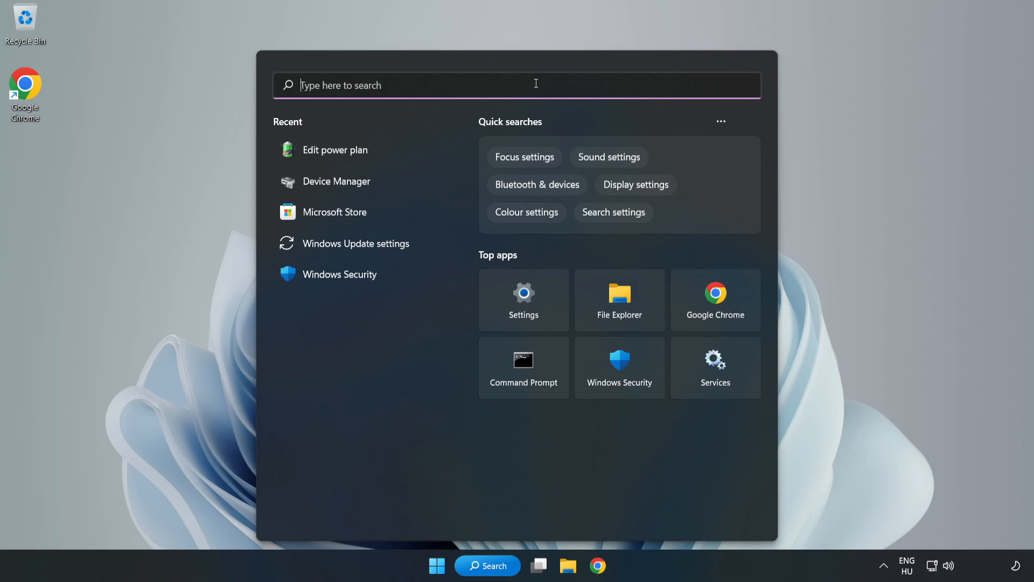
type("device manager")
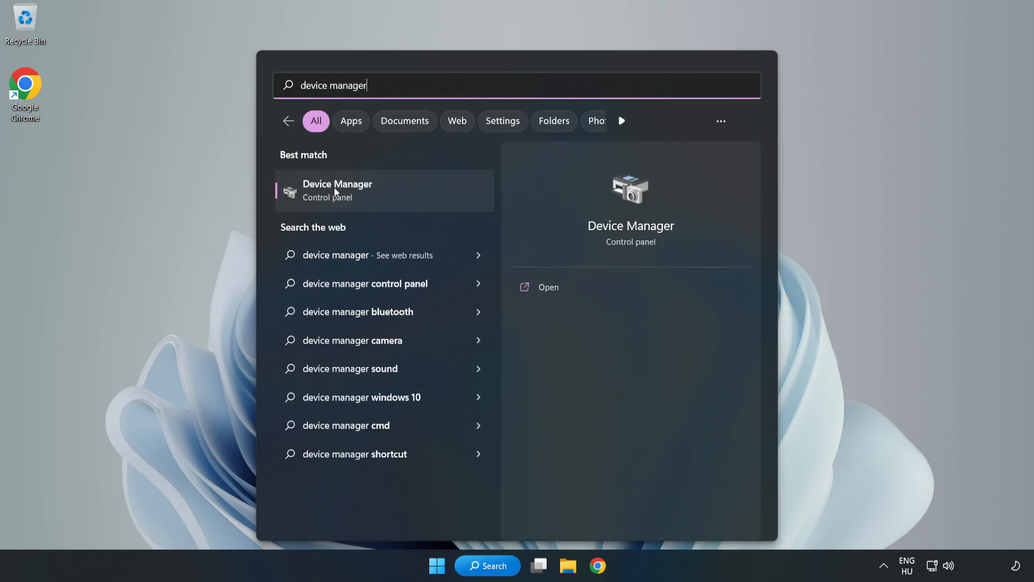
mouse_move(376, 196)
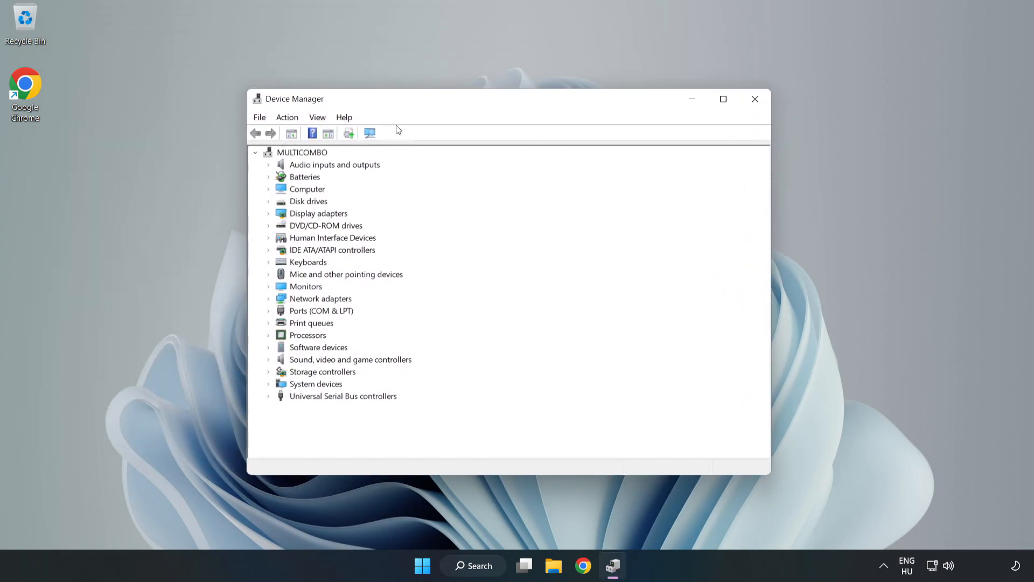
left_click(318, 213)
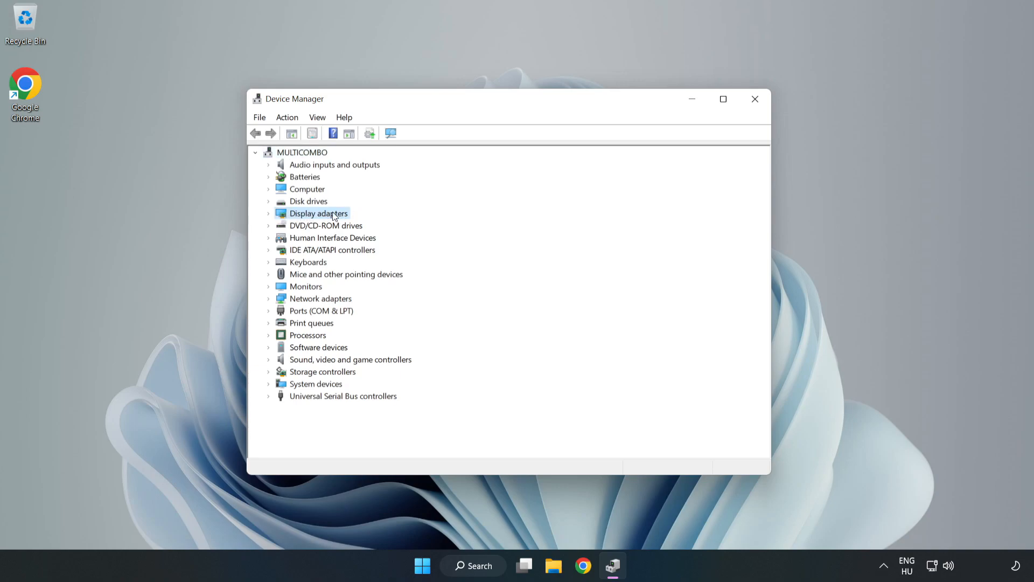
left_click(269, 213)
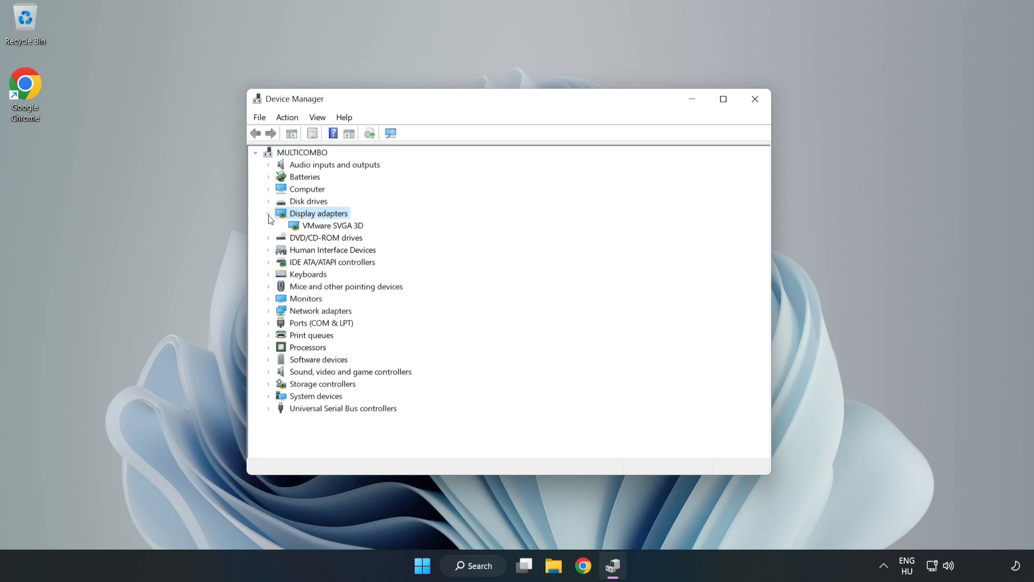
left_click(335, 225)
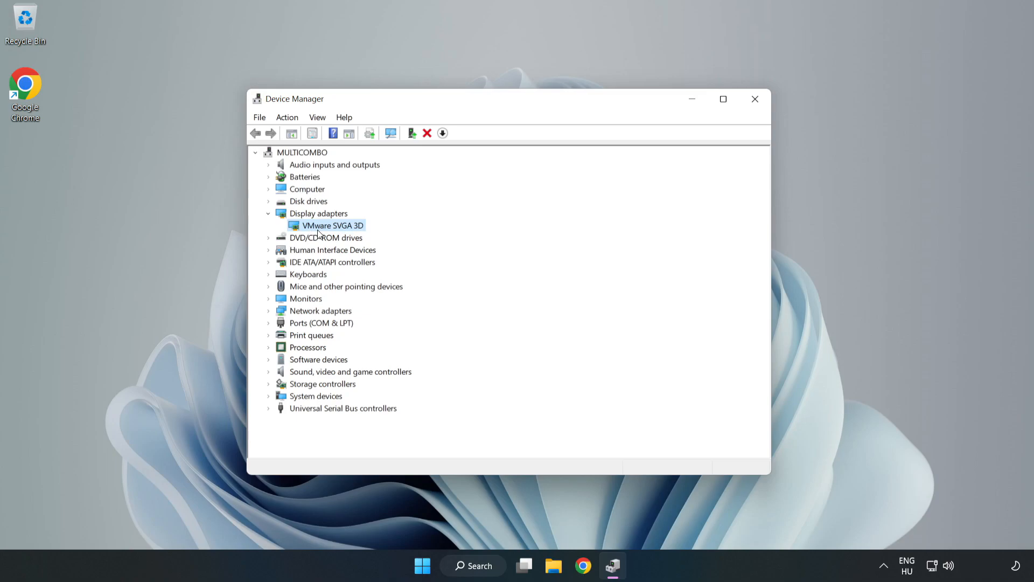
Step: Auto-search for a newer VMware SVGA 3D driver, dismiss the result, and close Device Manager
right_click(332, 225)
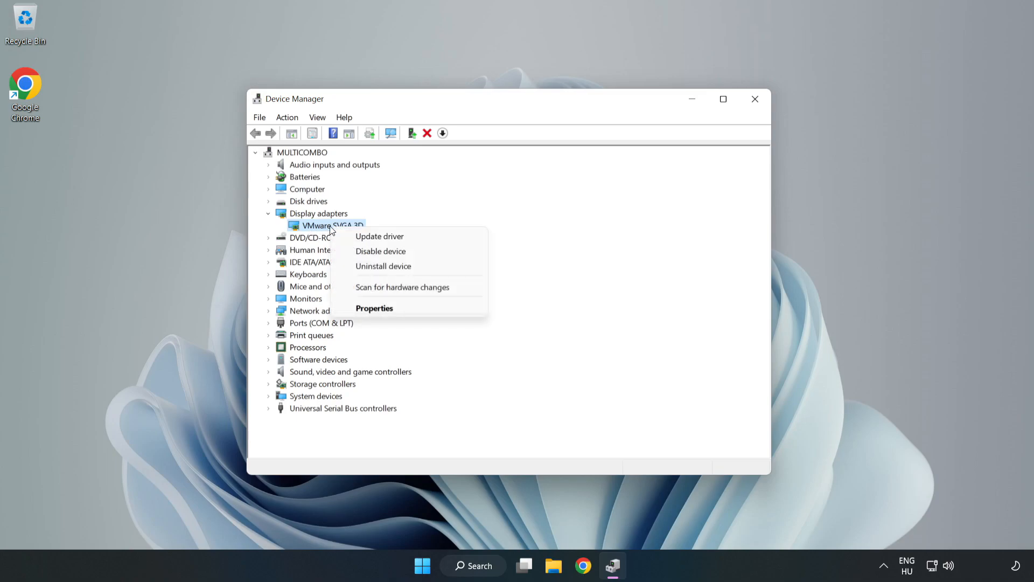
mouse_move(380, 236)
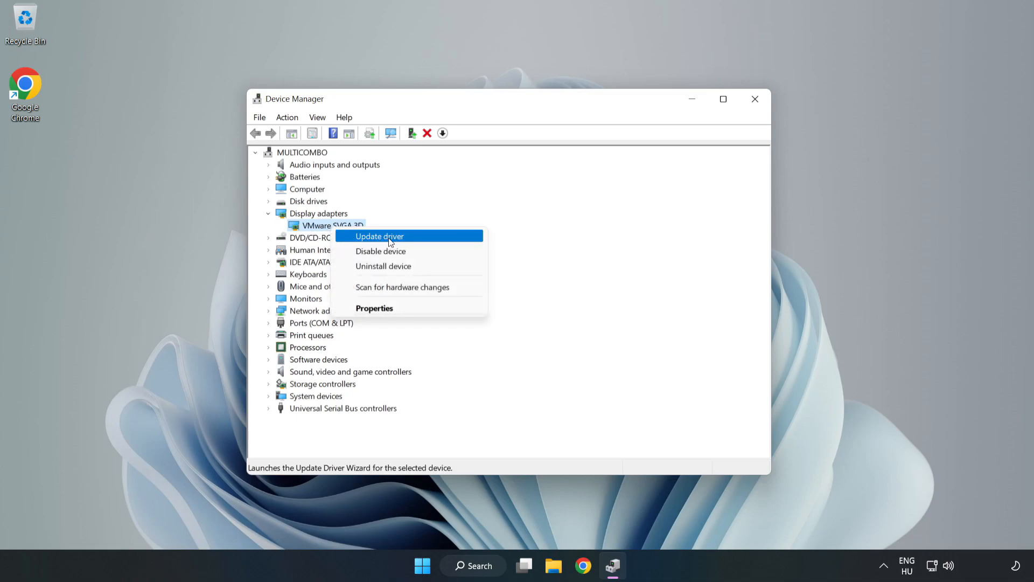
left_click(379, 235)
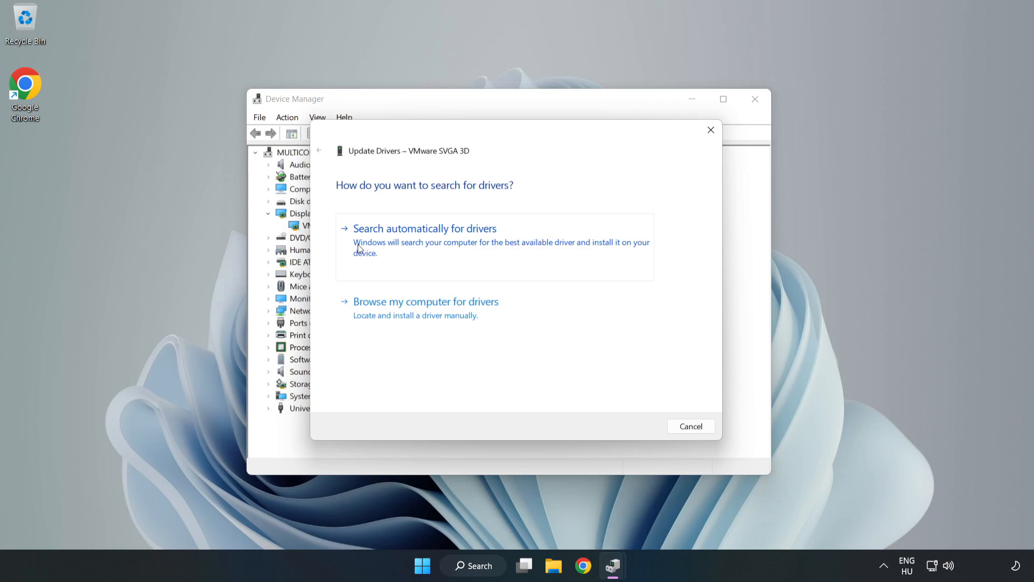
left_click(424, 228)
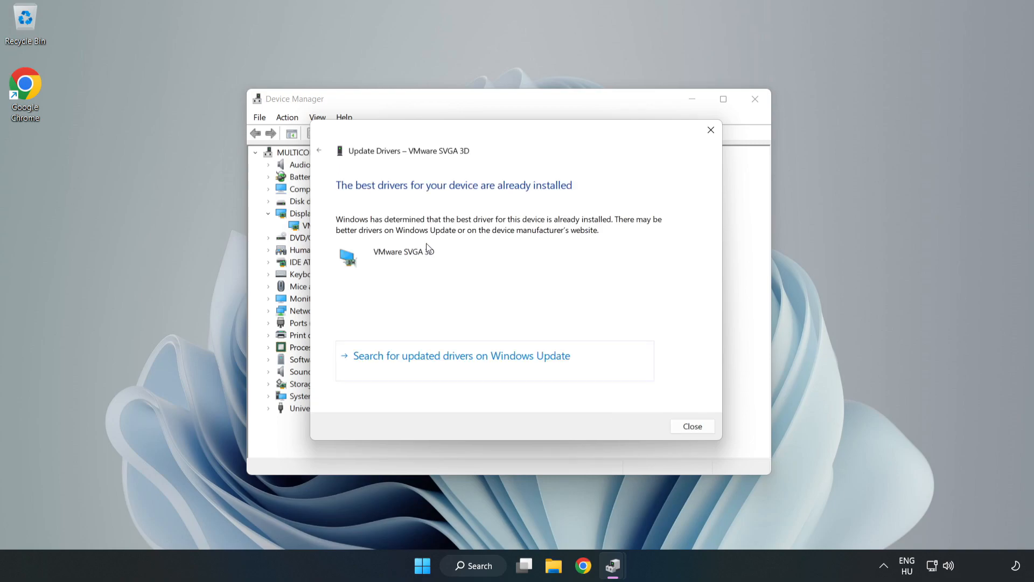
mouse_move(373, 224)
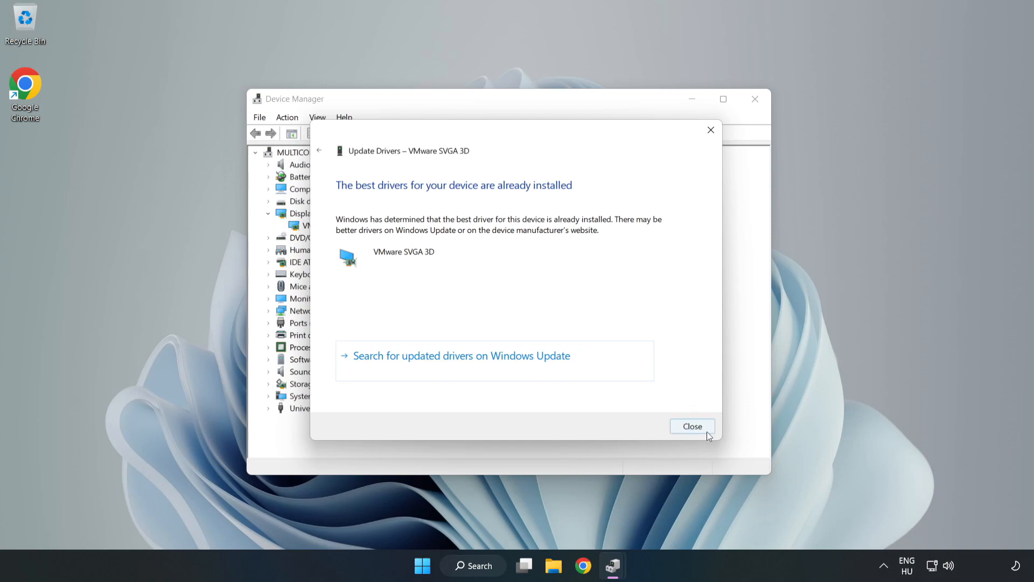
left_click(692, 426)
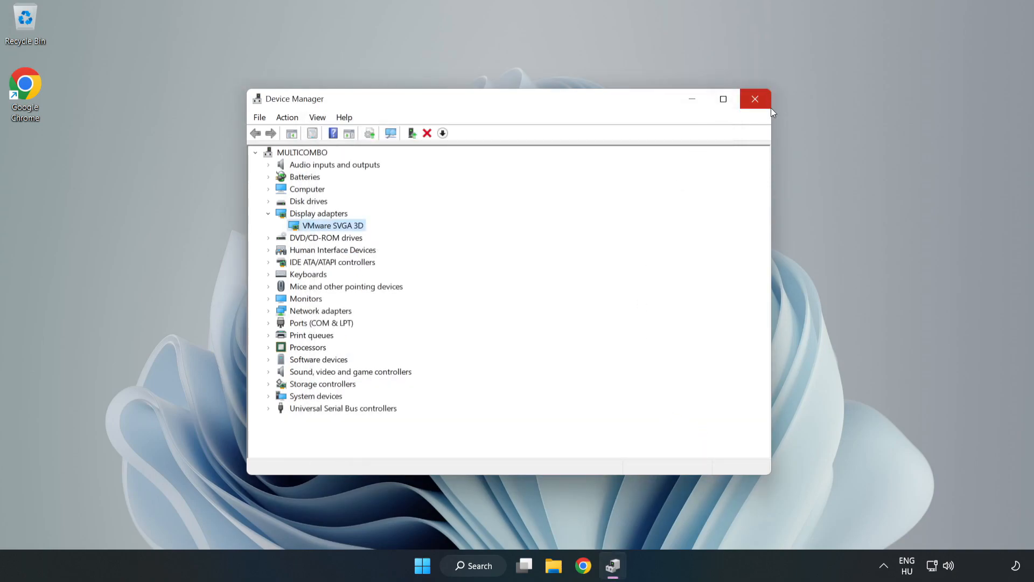
left_click(755, 99)
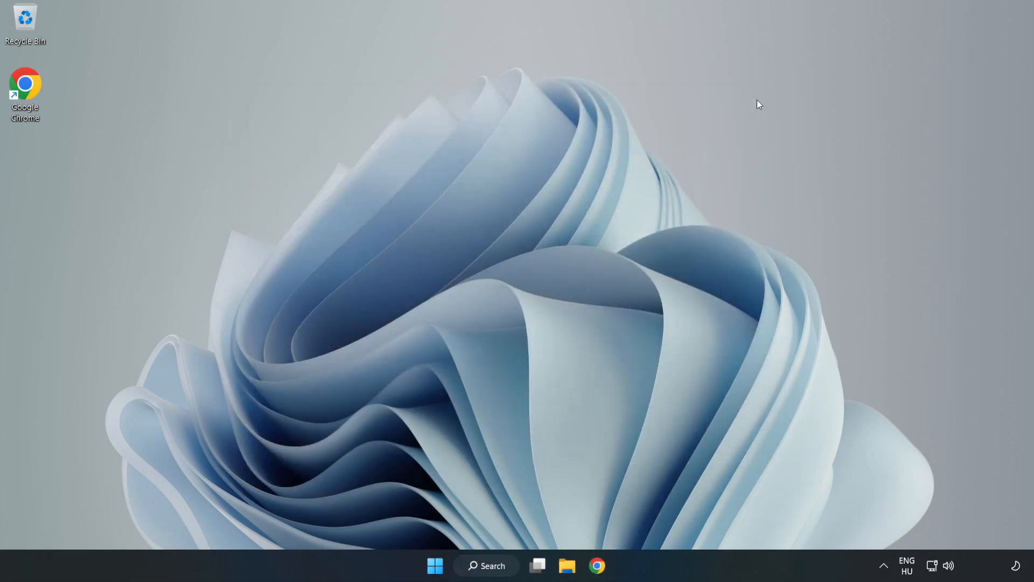
mouse_move(514, 383)
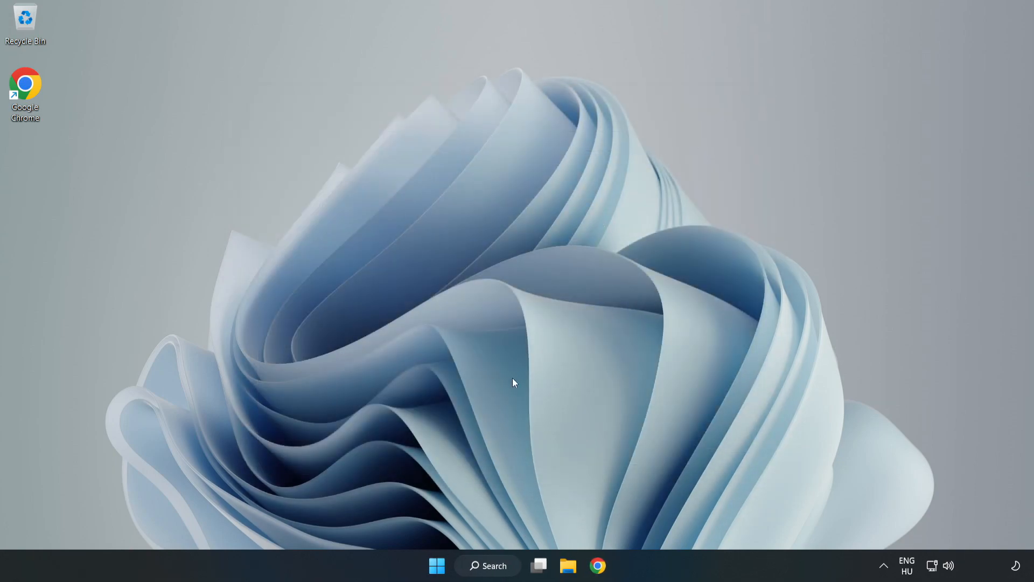
Step: From Game Mode settings, turn off the controller button opening Xbox Game Bar, then close Settings
left_click(487, 565)
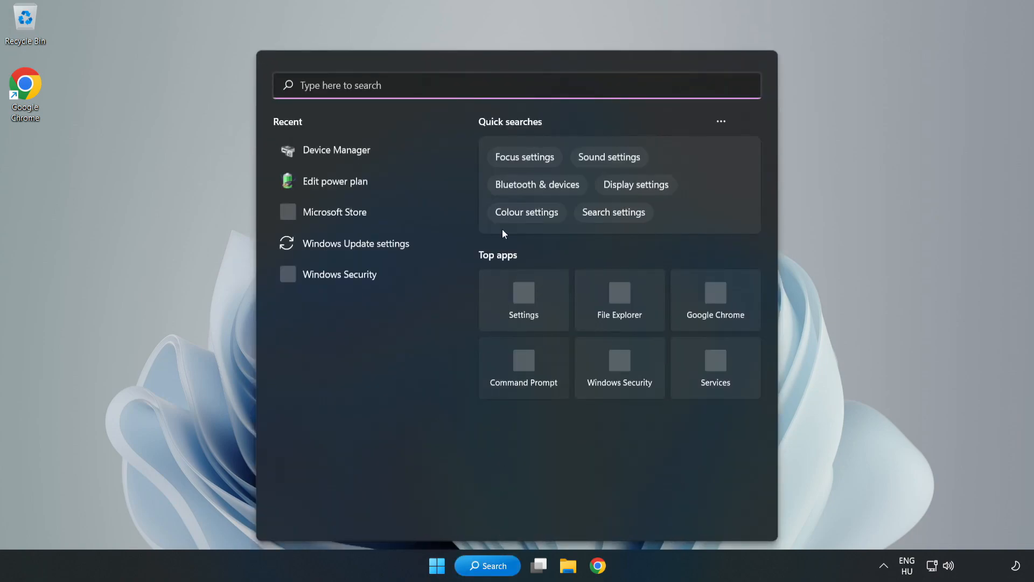
type("g")
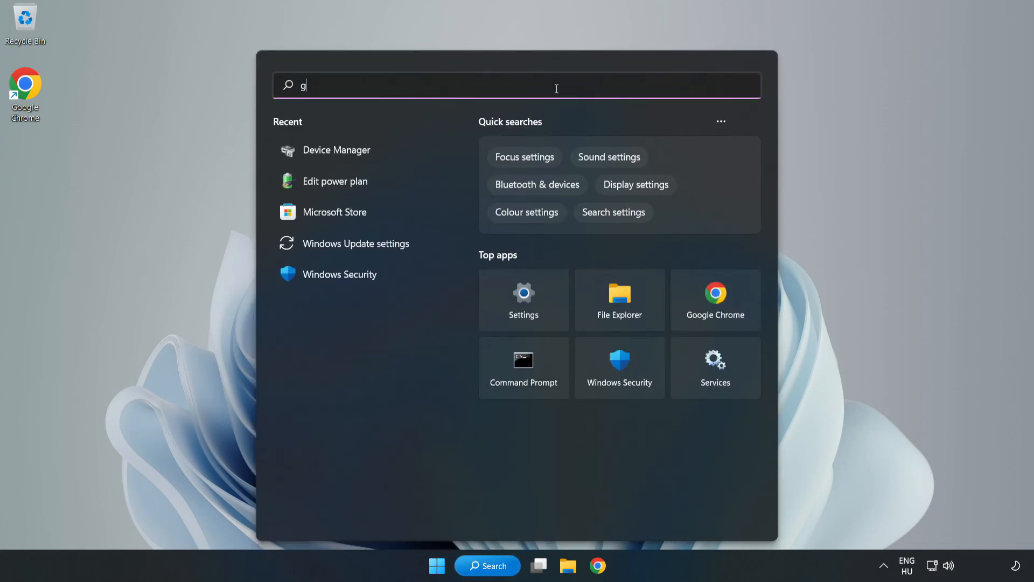
type("ame mode settings")
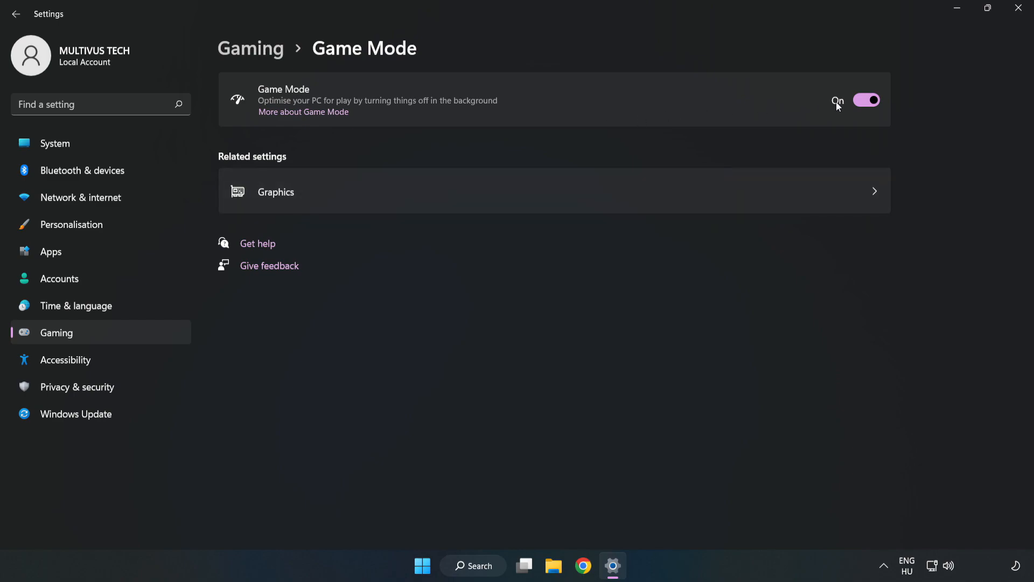
mouse_move(844, 131)
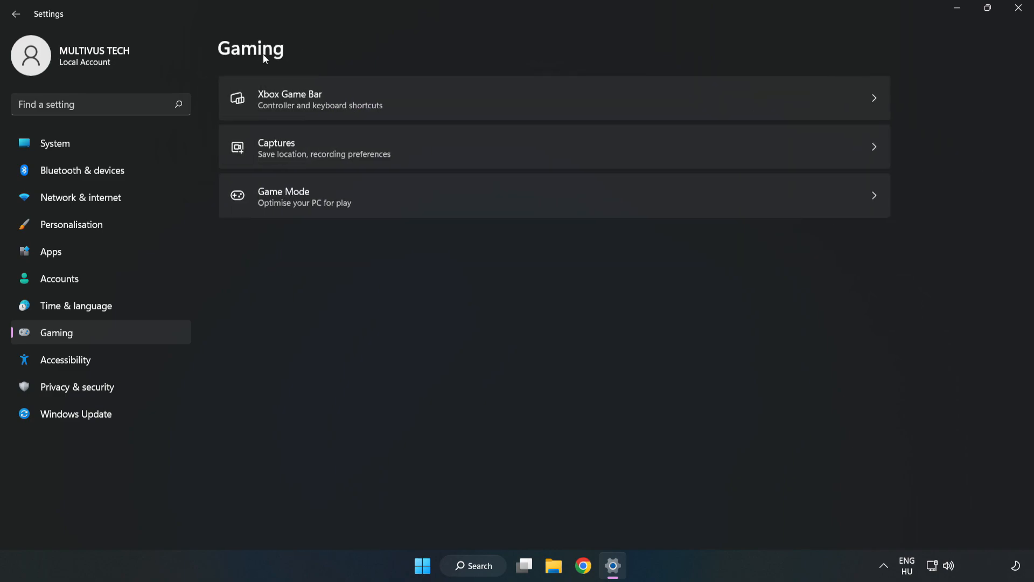
mouse_move(400, 104)
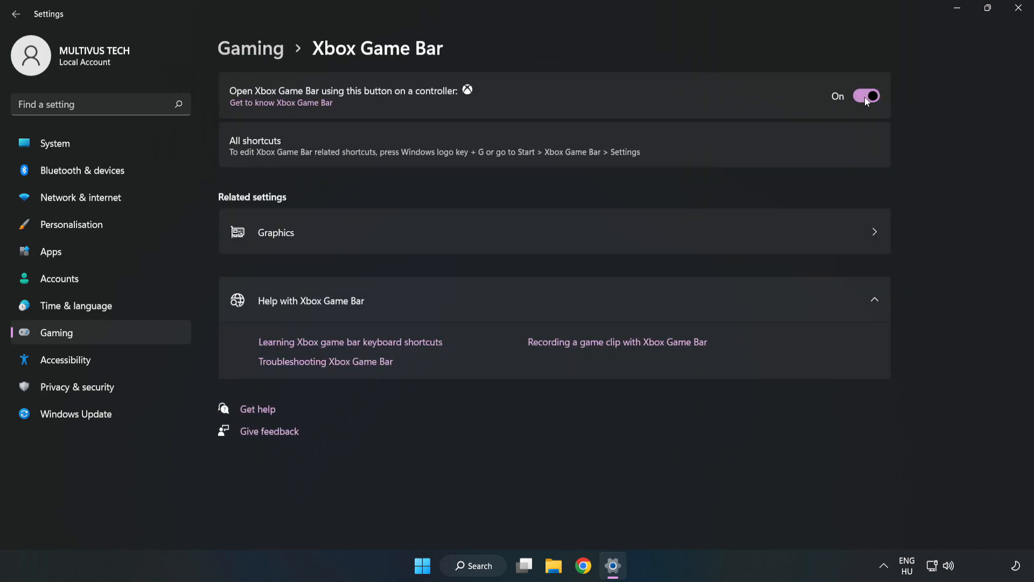
left_click(866, 96)
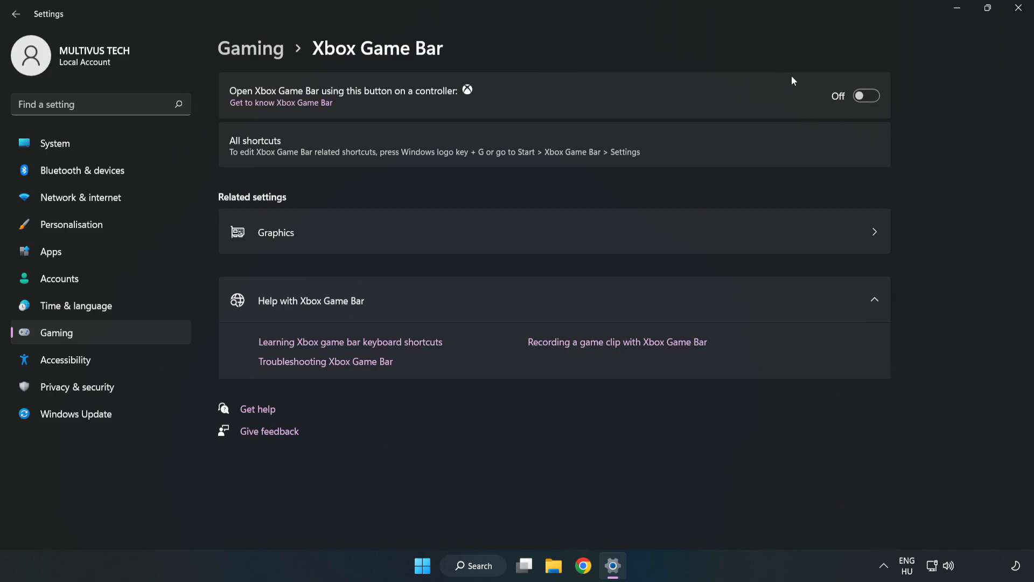
mouse_move(800, 101)
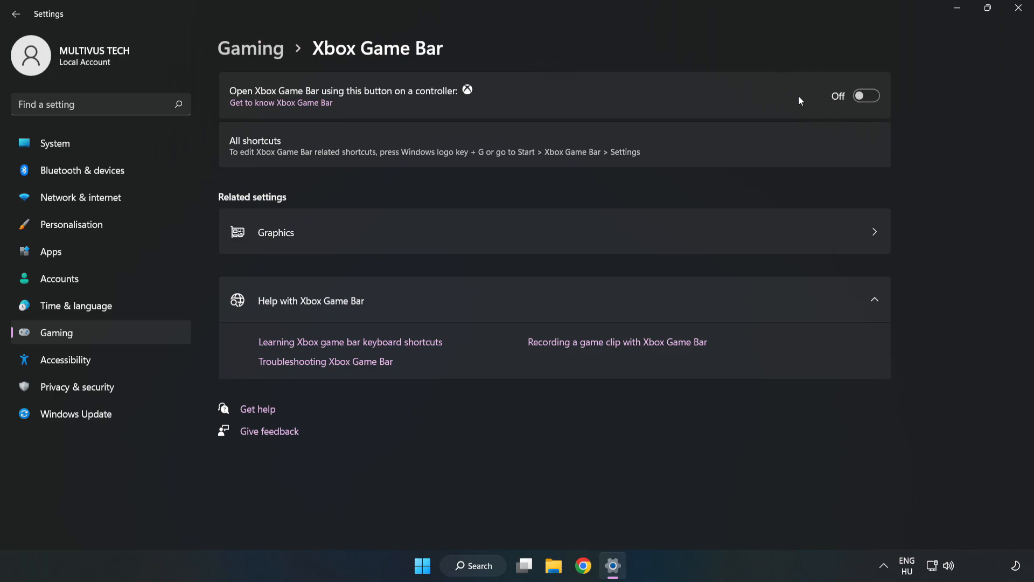
mouse_move(1021, 12)
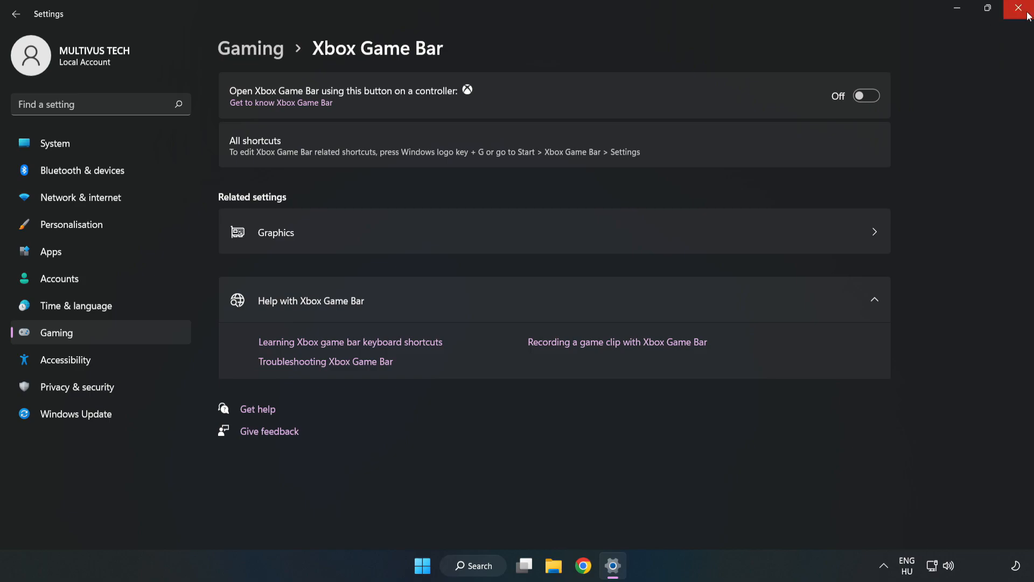
mouse_move(1021, 13)
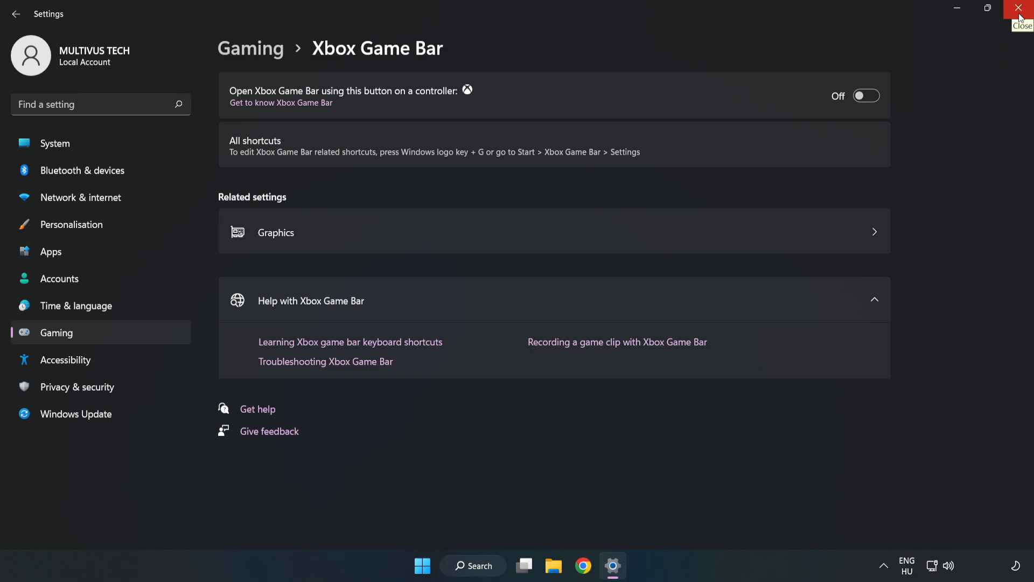
left_click(1022, 9)
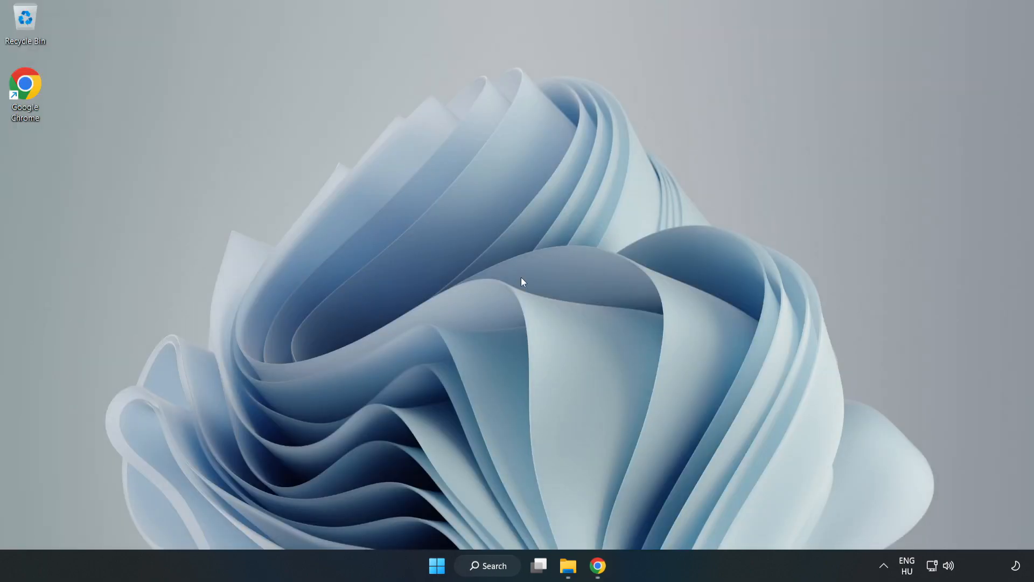
mouse_move(437, 565)
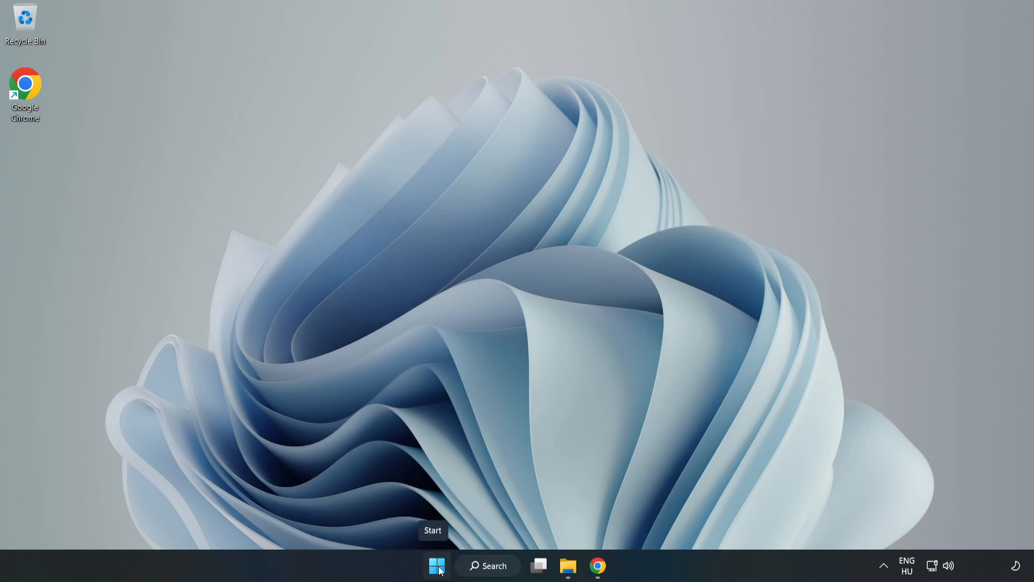
Step: Open Task Manager from the Start button's quick menu and scroll the processes list
right_click(437, 565)
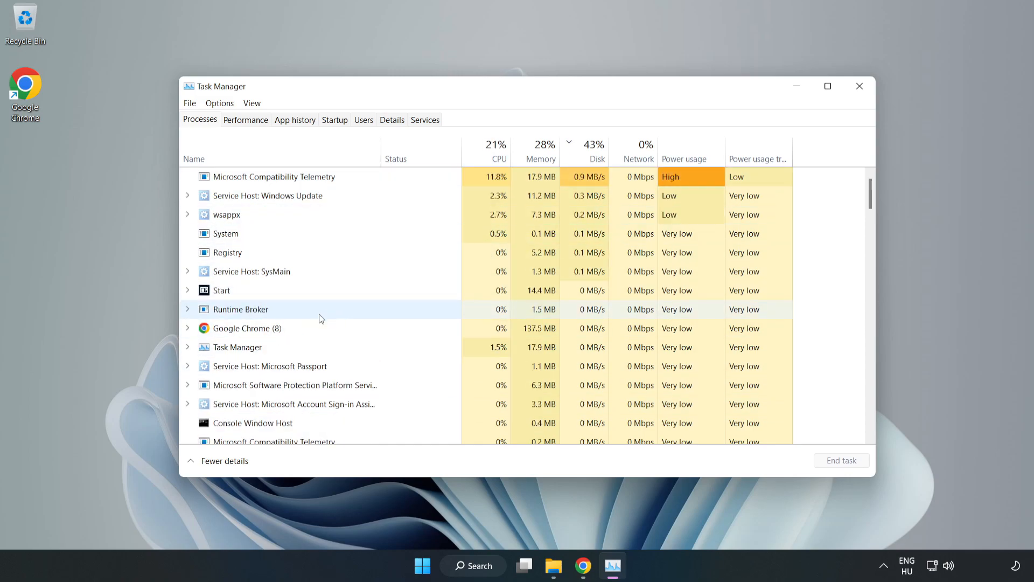
left_click(247, 366)
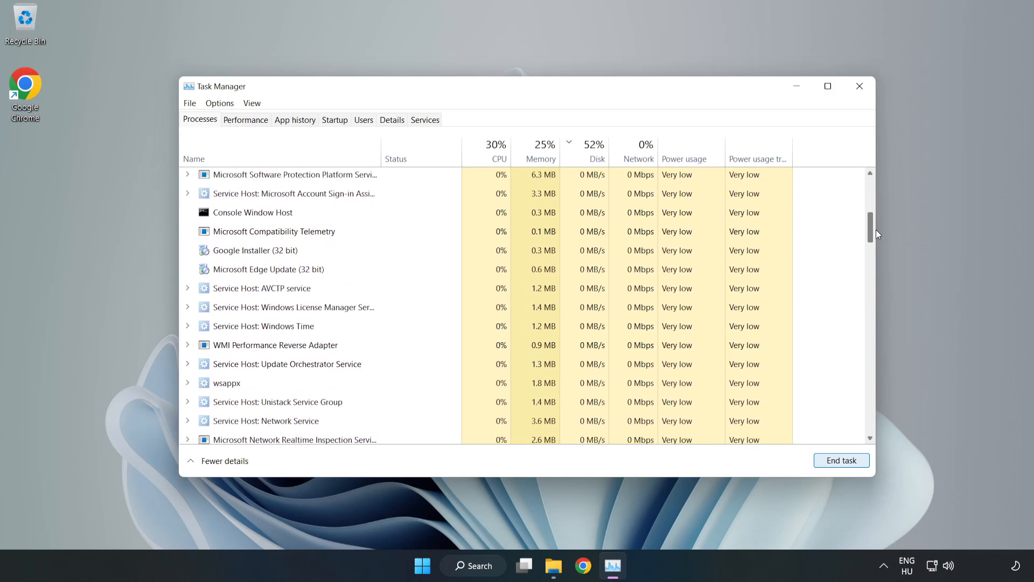
scroll("down", 3)
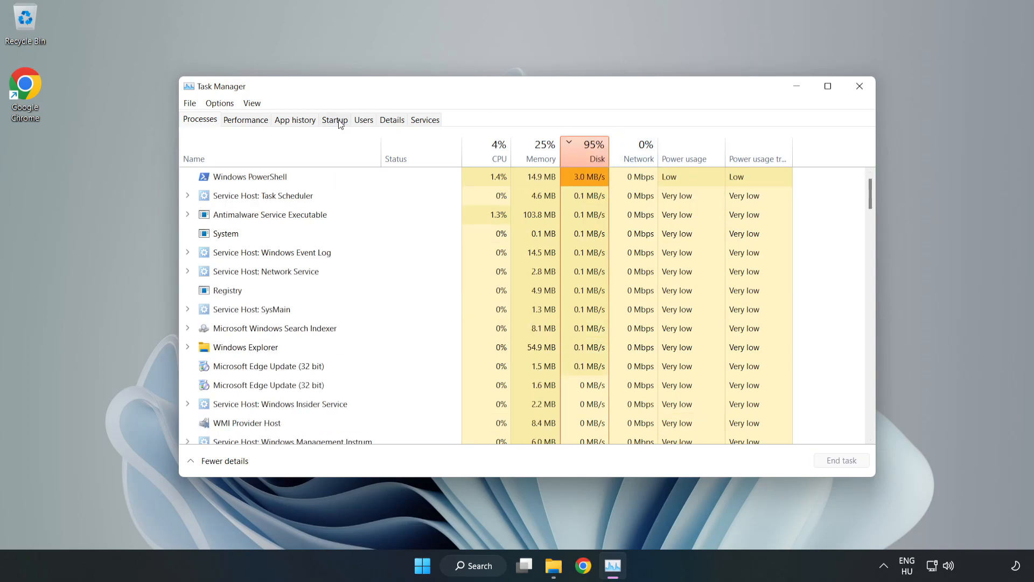
Step: On the Startup tab, disable Cortana, Phone Link, Terminal and Xbox App Services
left_click(334, 120)
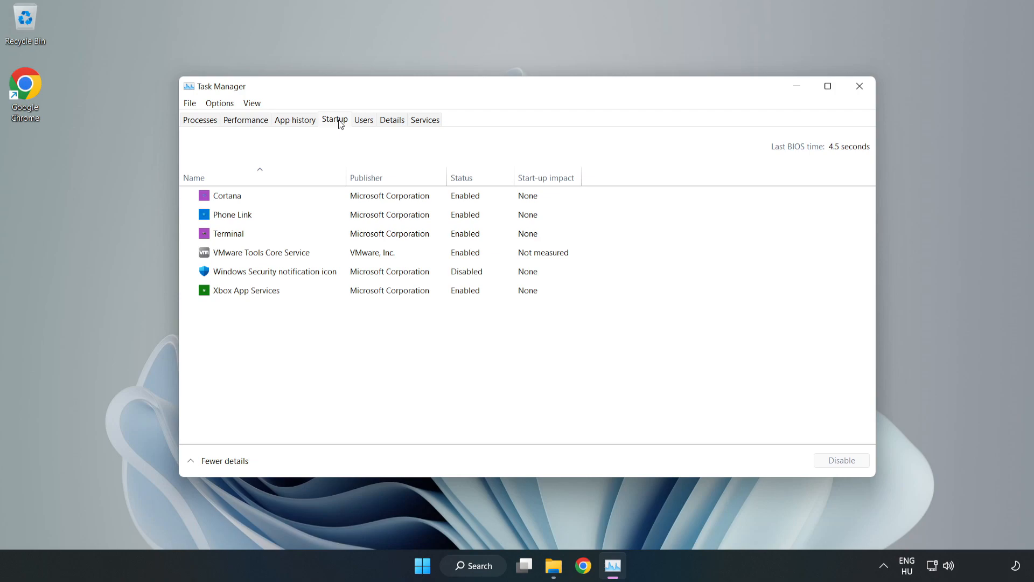
left_click(275, 271)
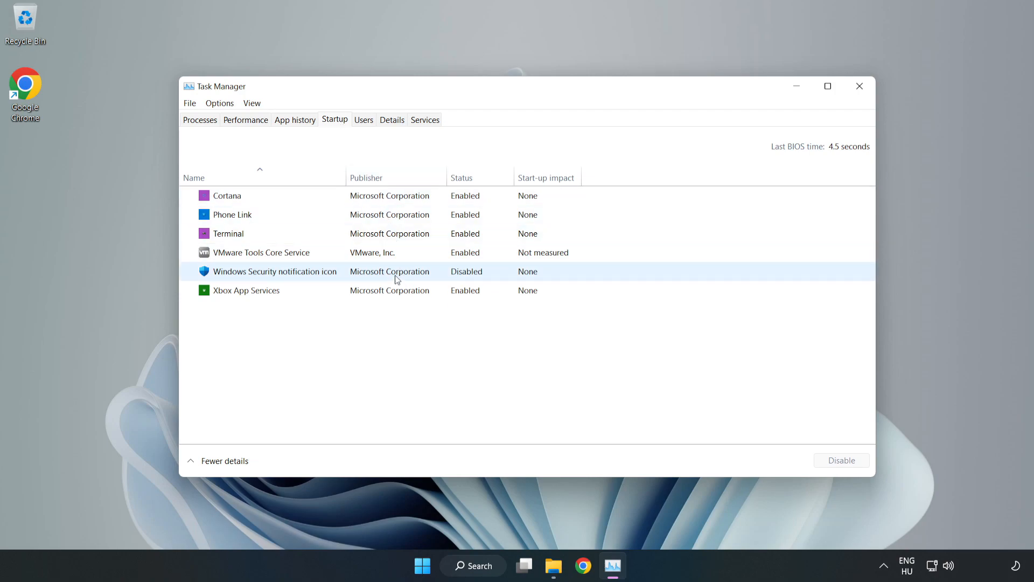
left_click(227, 195)
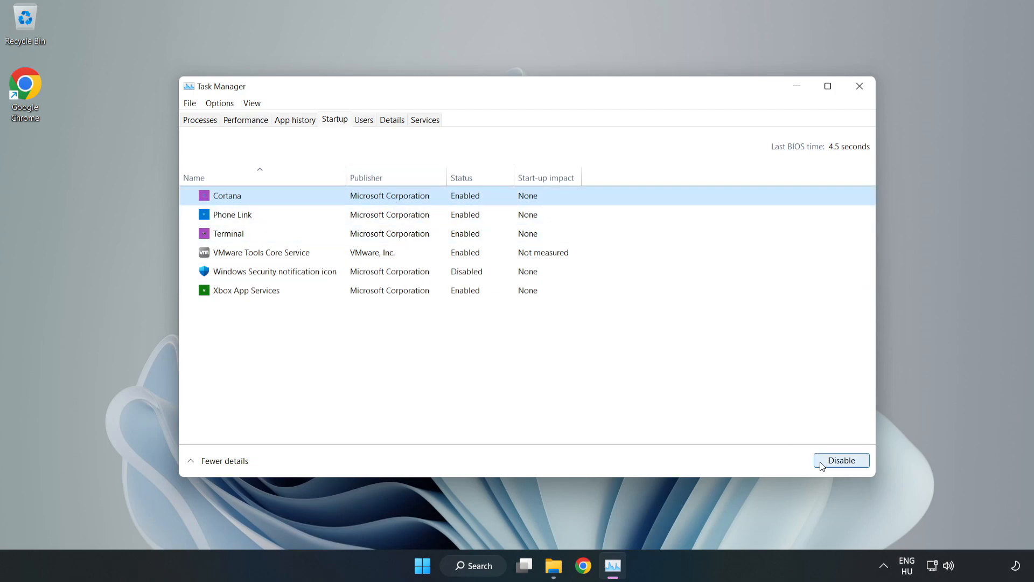
left_click(841, 459)
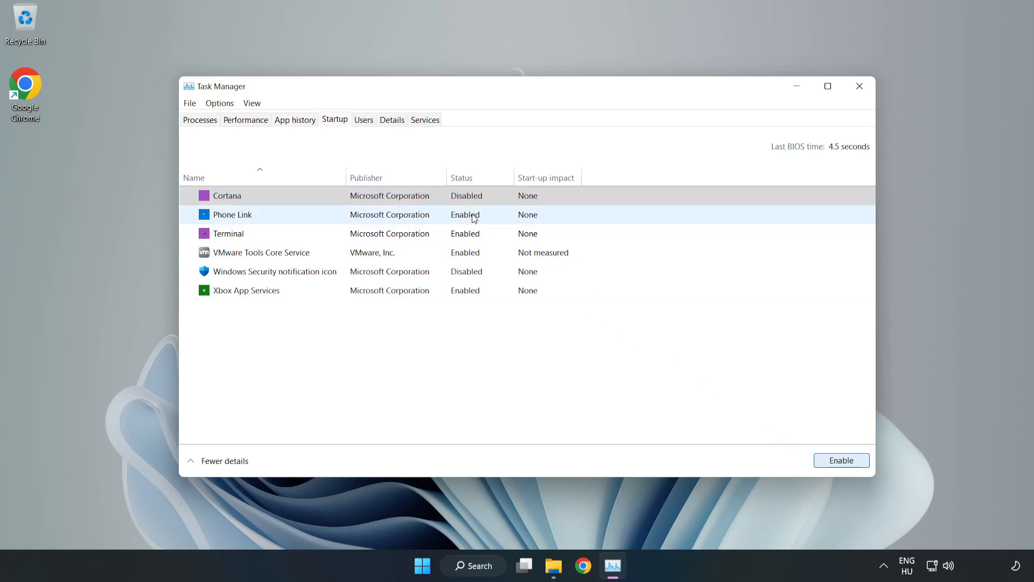
left_click(841, 460)
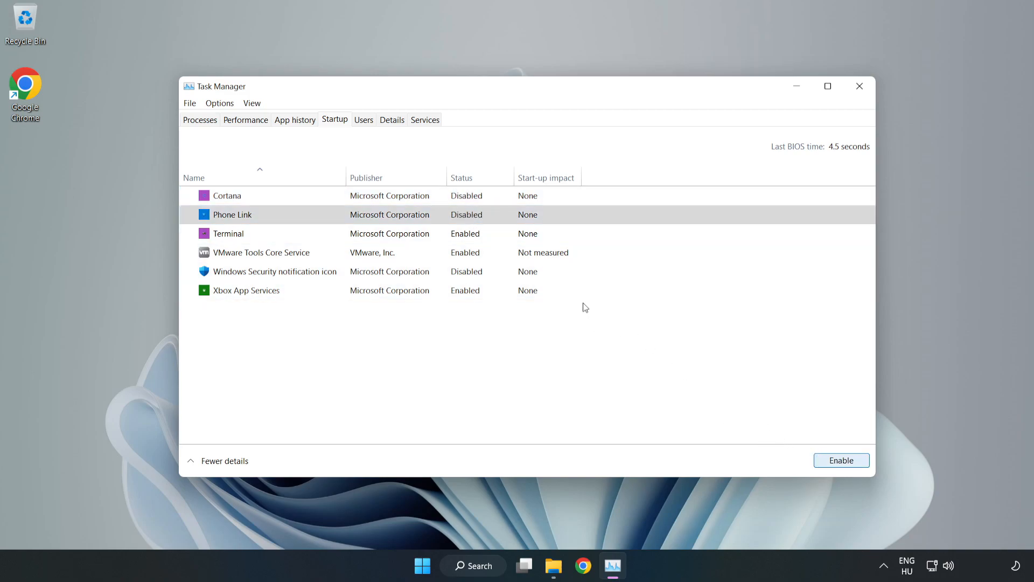
left_click(229, 233)
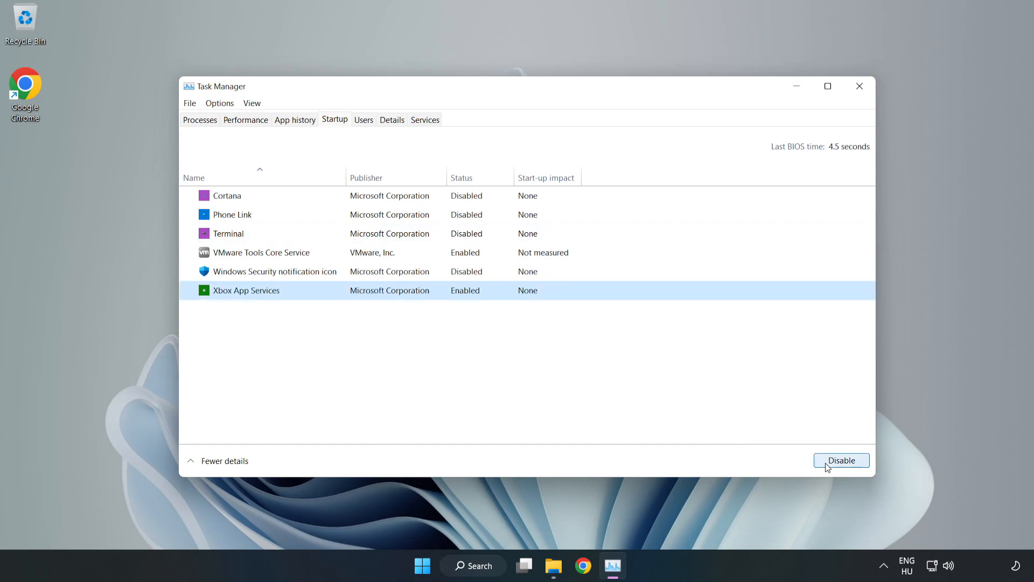
left_click(841, 460)
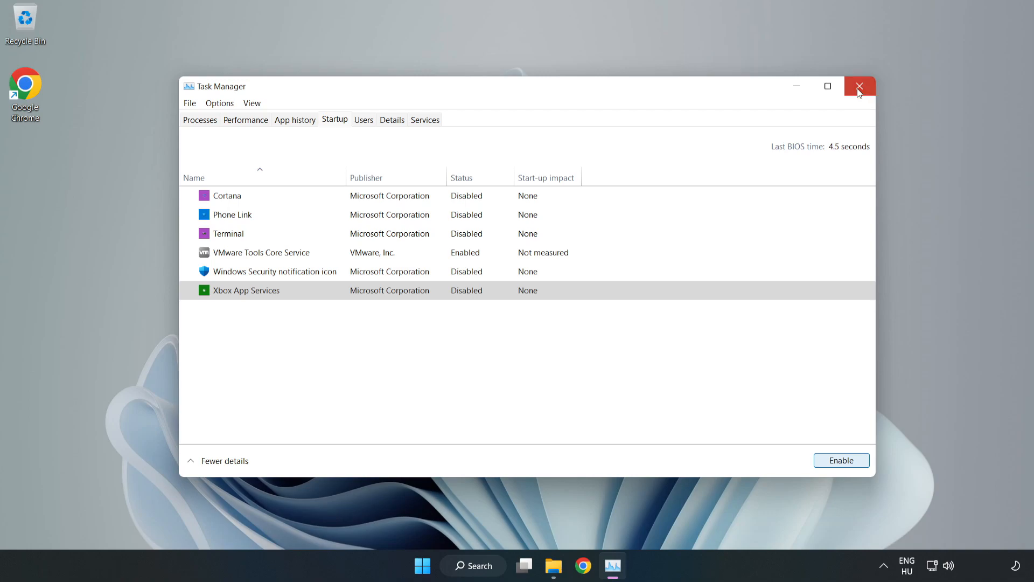
Step: Close Task Manager, open Windows Update settings via search, and check for updates
left_click(858, 87)
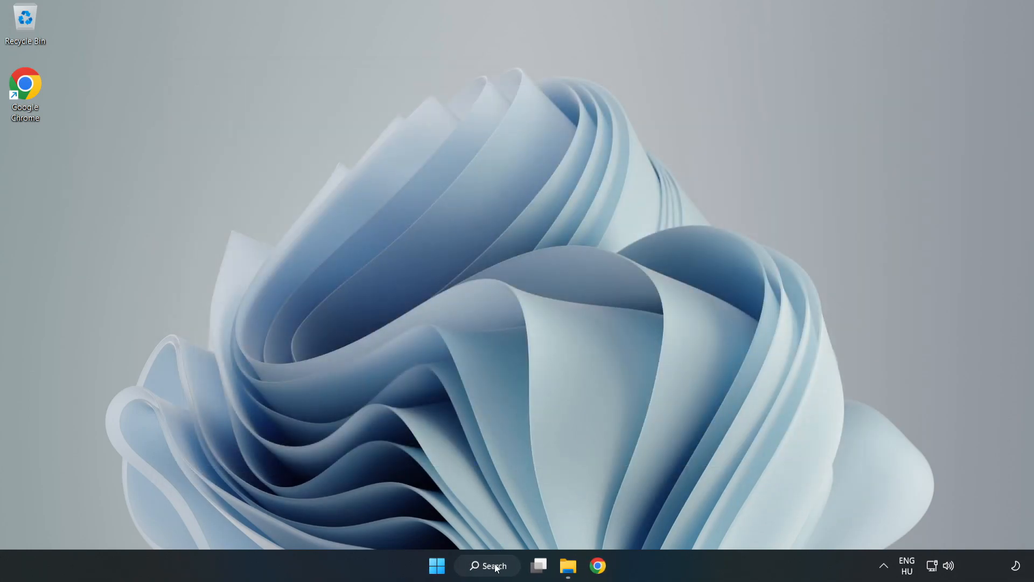
left_click(487, 565)
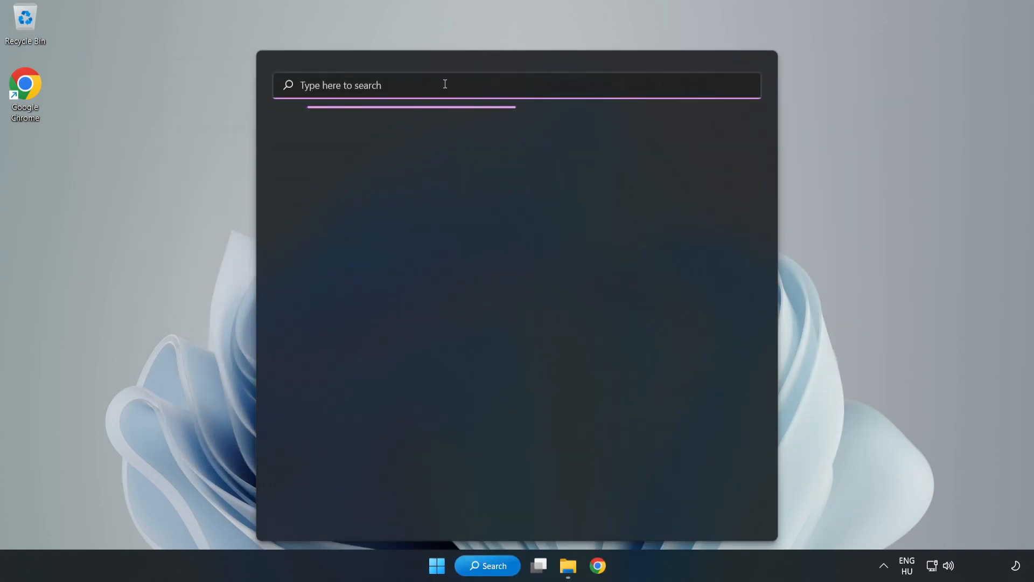
type("update")
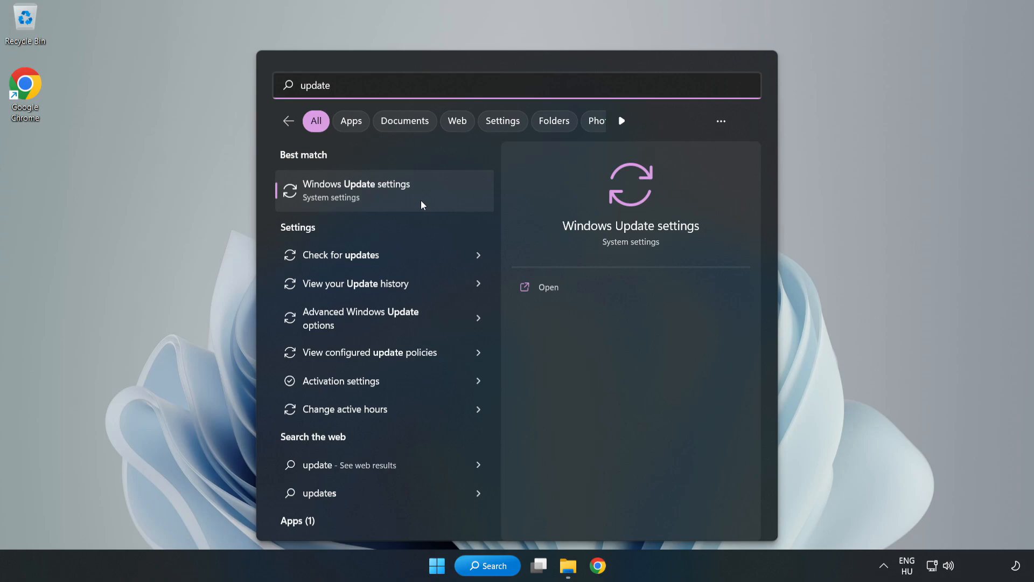
left_click(356, 191)
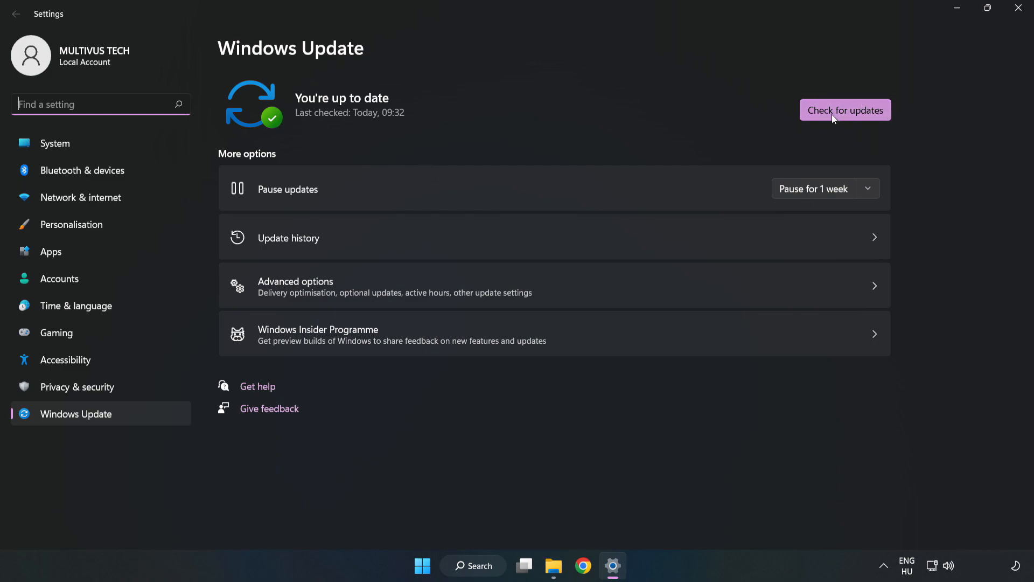
left_click(845, 109)
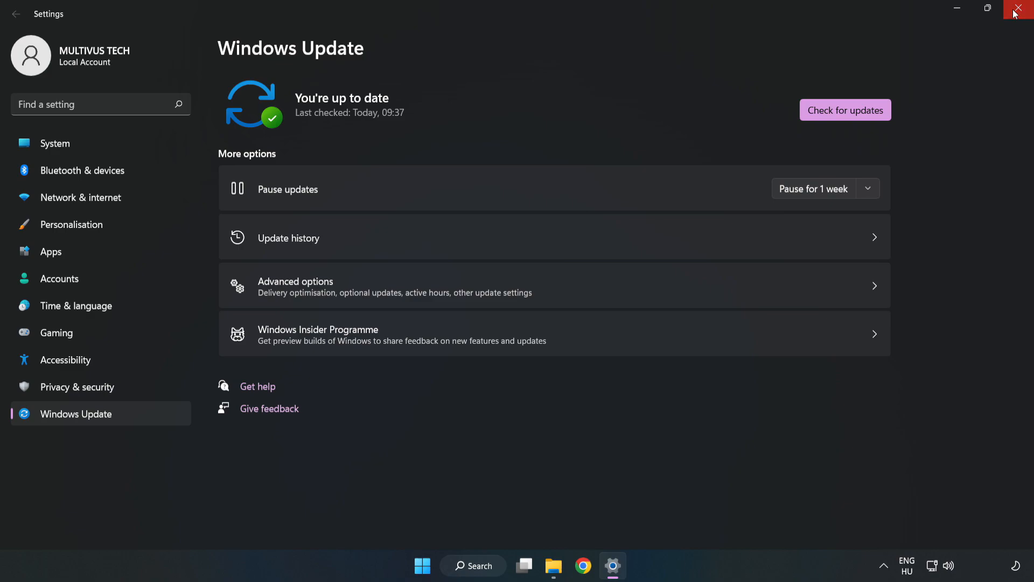
Step: Close Settings, launch regedit, and expand HKEY_CURRENT_USER > System
left_click(1017, 9)
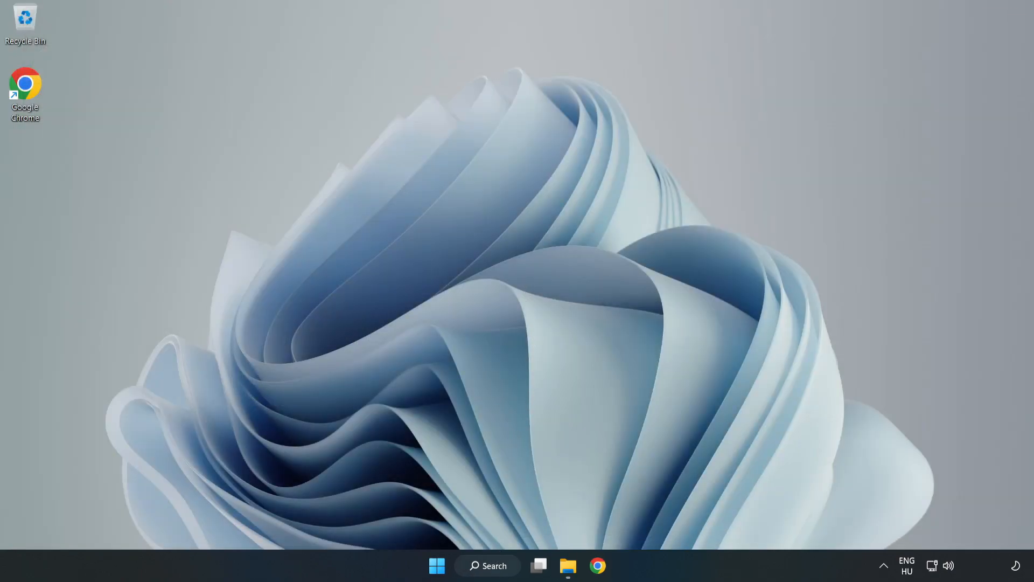
left_click(488, 565)
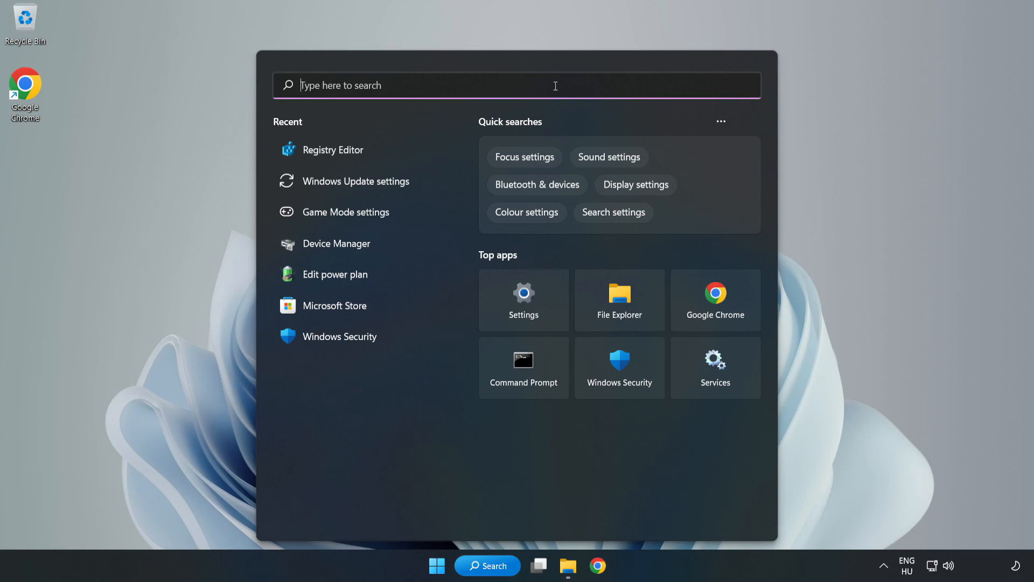
type("regedit")
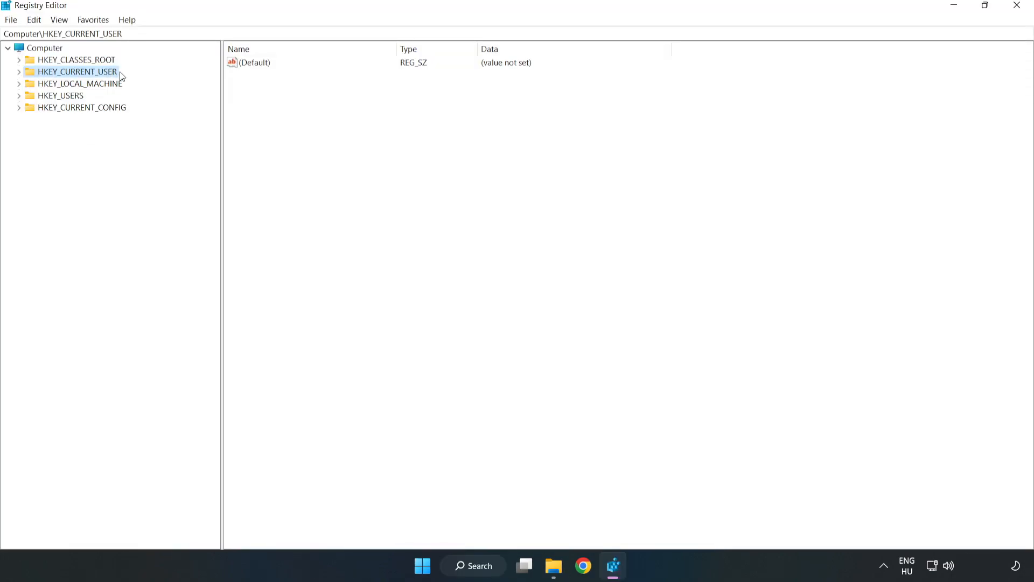
mouse_move(21, 77)
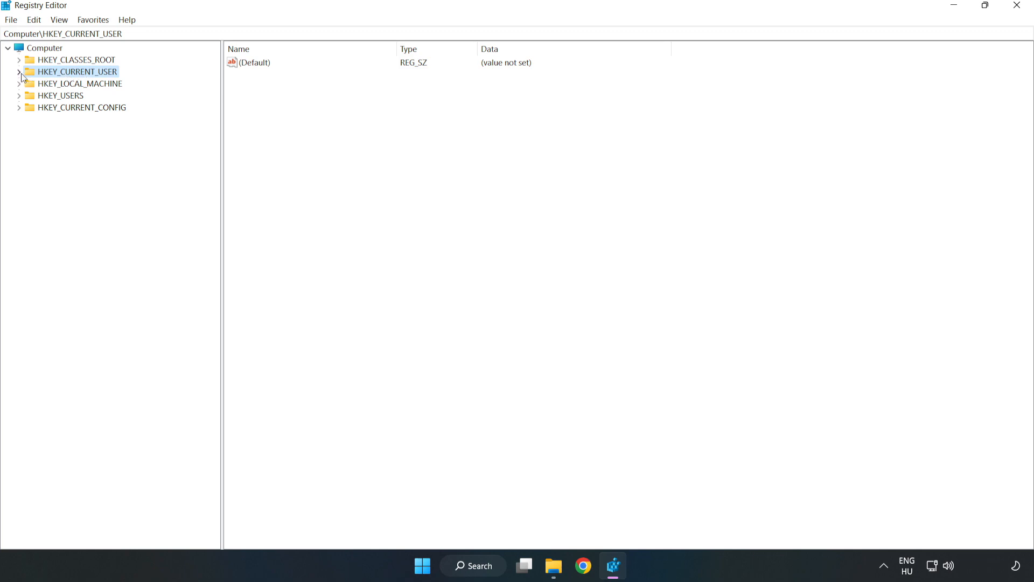
left_click(20, 71)
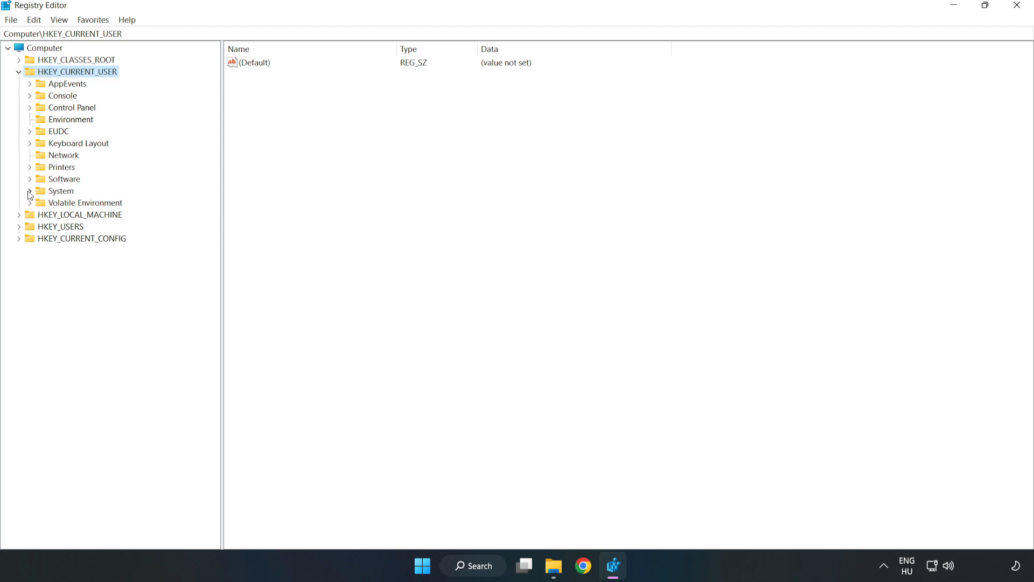
left_click(30, 192)
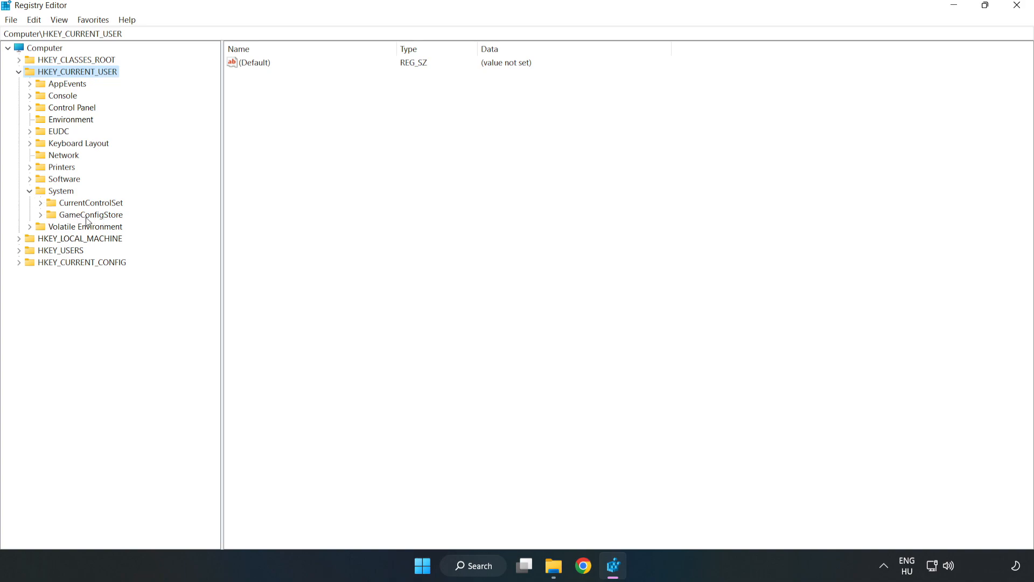
Step: Set GameDVR_Enabled under GameConfigStore to 0
left_click(91, 214)
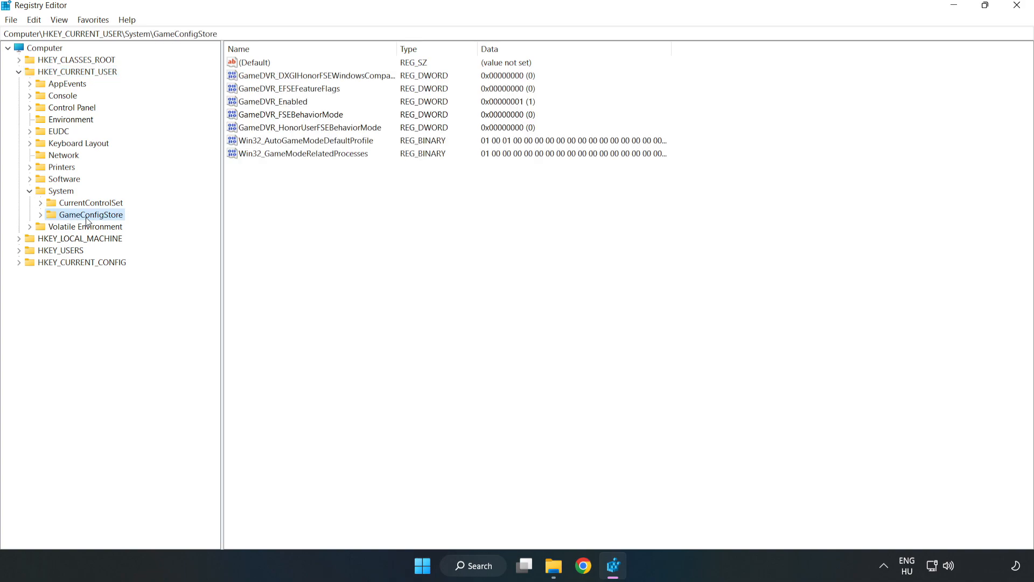
mouse_move(262, 108)
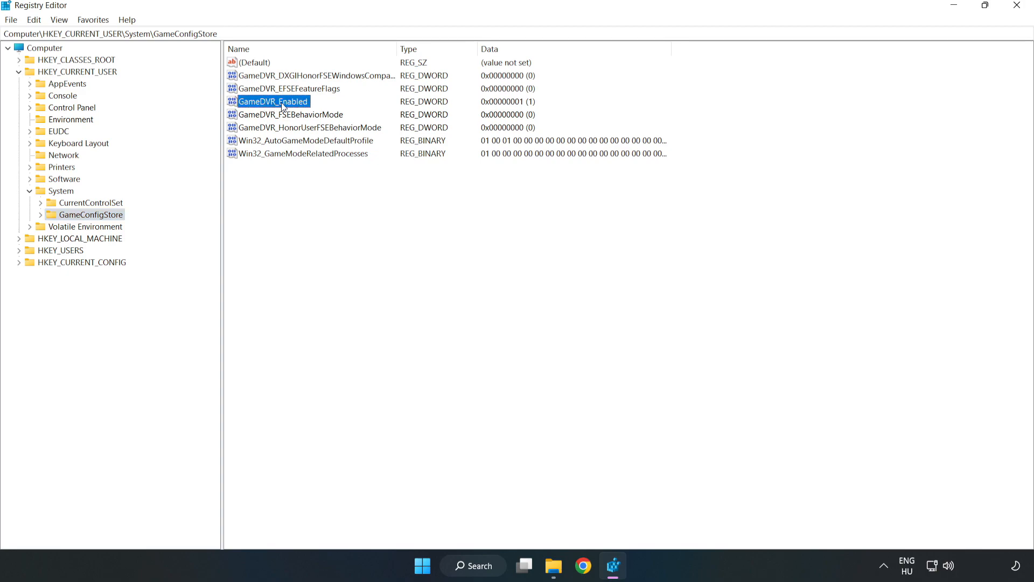
right_click(273, 101)
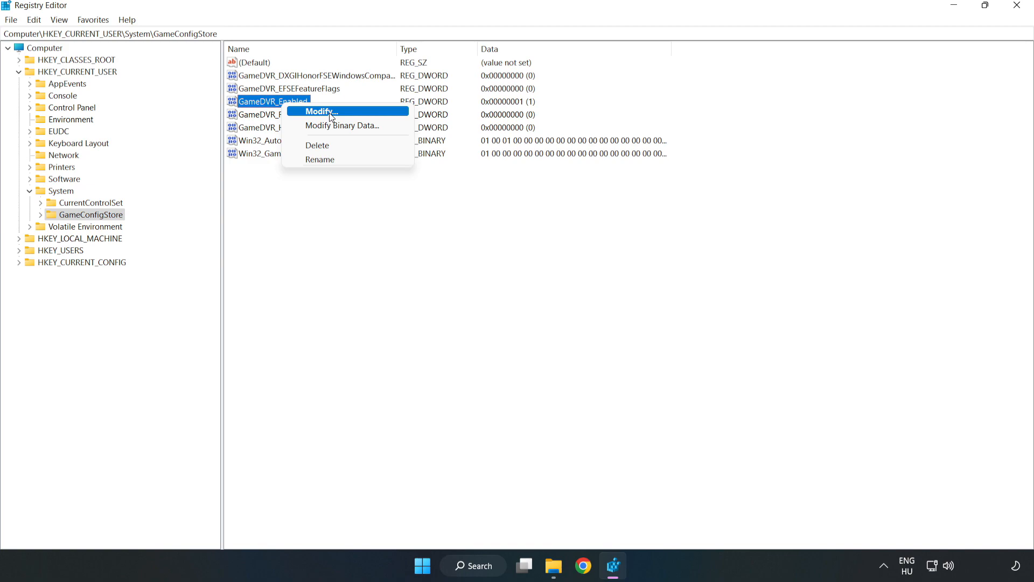
left_click(320, 111)
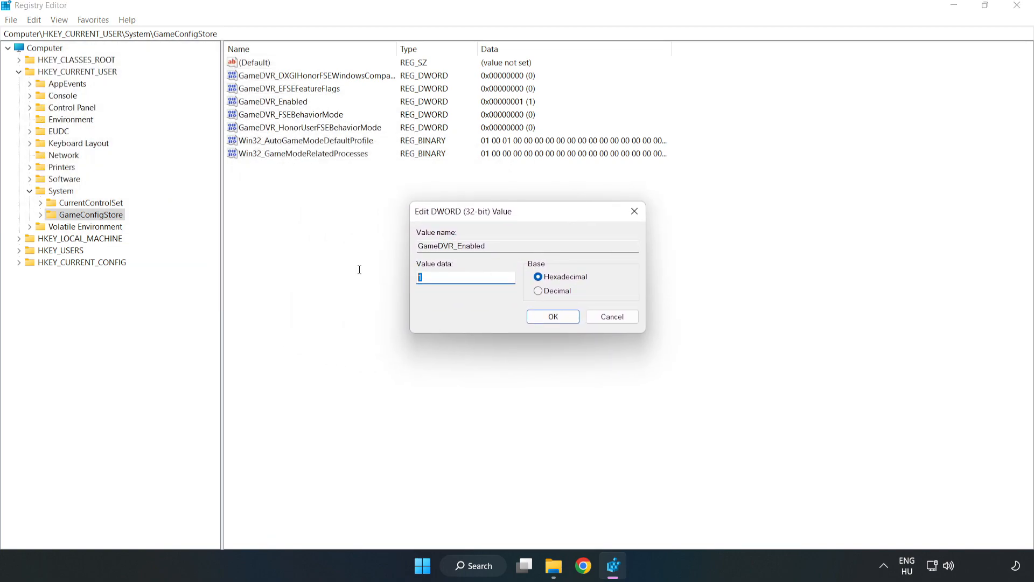
type("0")
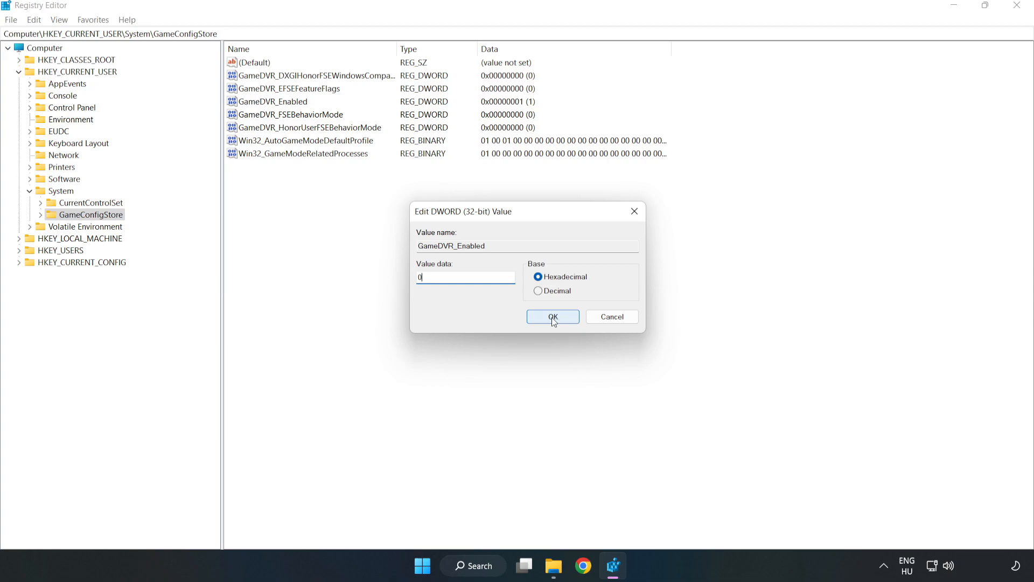
left_click(552, 317)
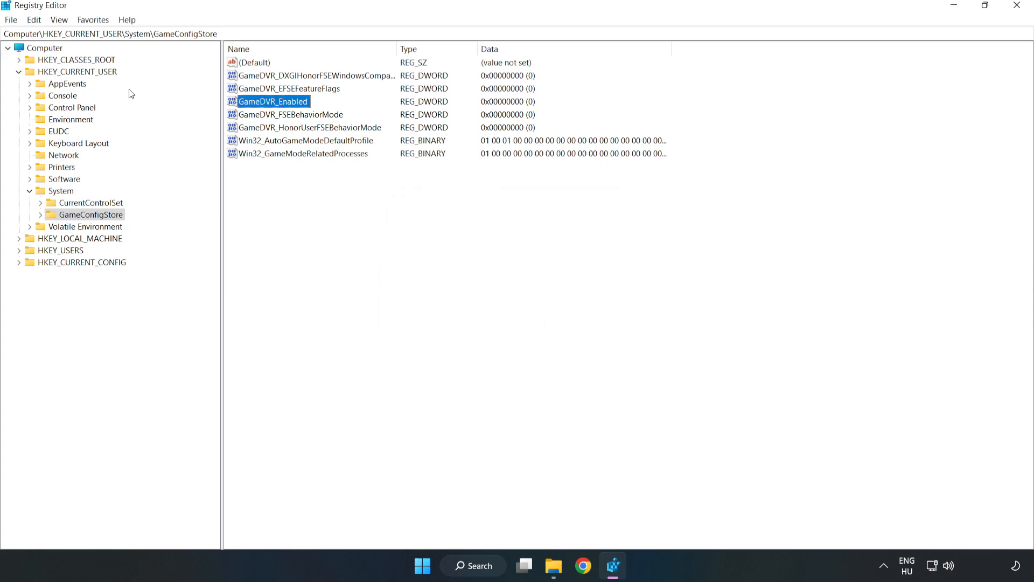
Step: Navigate to HKLM\SOFTWARE\Microsoft\PolicyManager\default\ApplicationManagement\AllowGameDVR
left_click(20, 71)
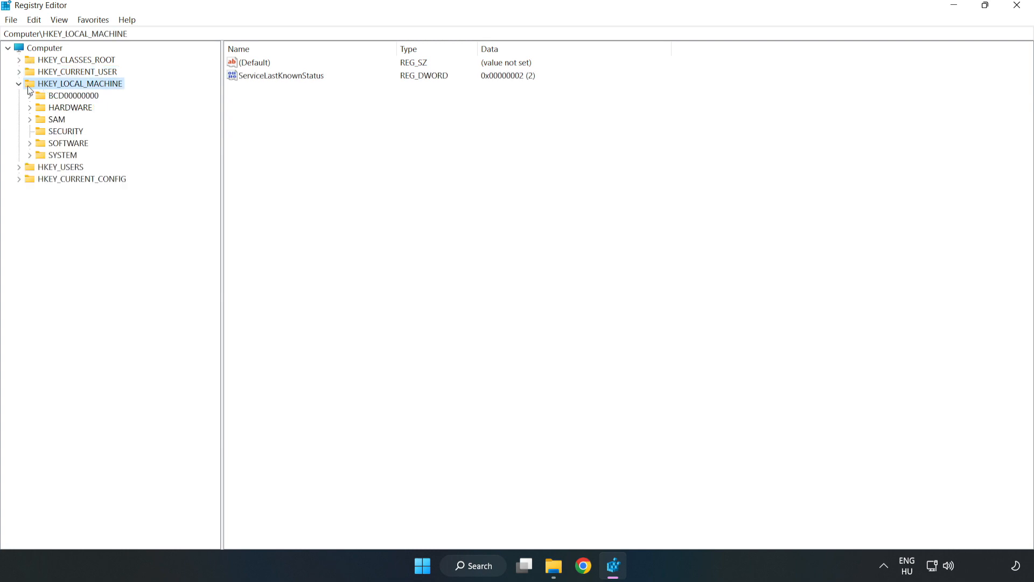
mouse_move(39, 146)
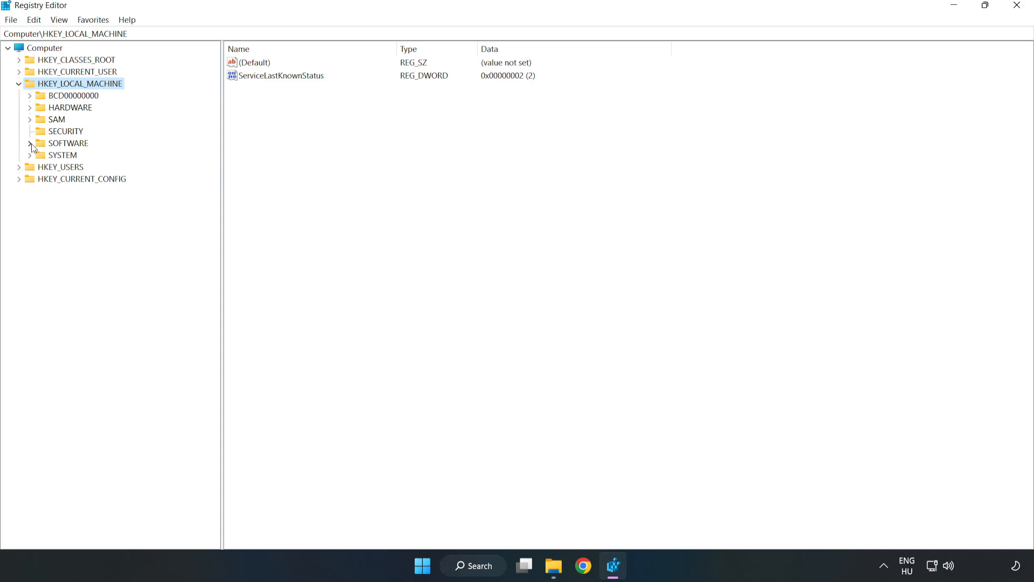
left_click(30, 144)
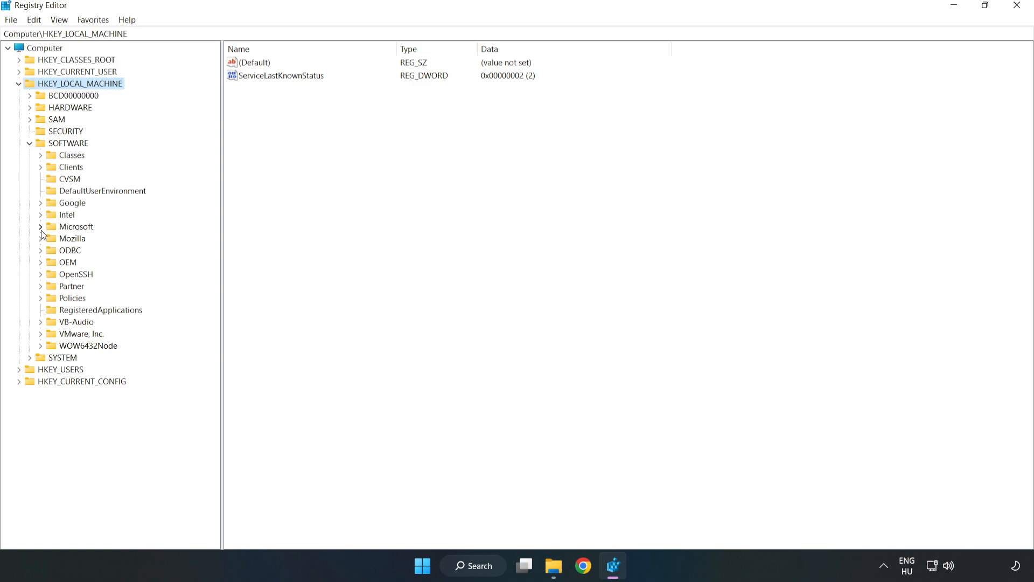
left_click(41, 226)
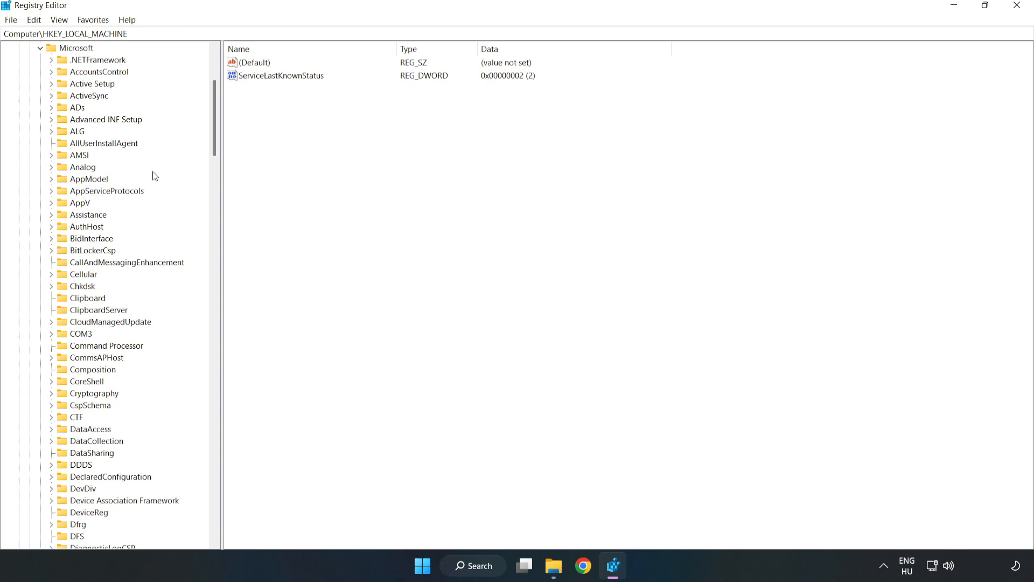
scroll("down", 3)
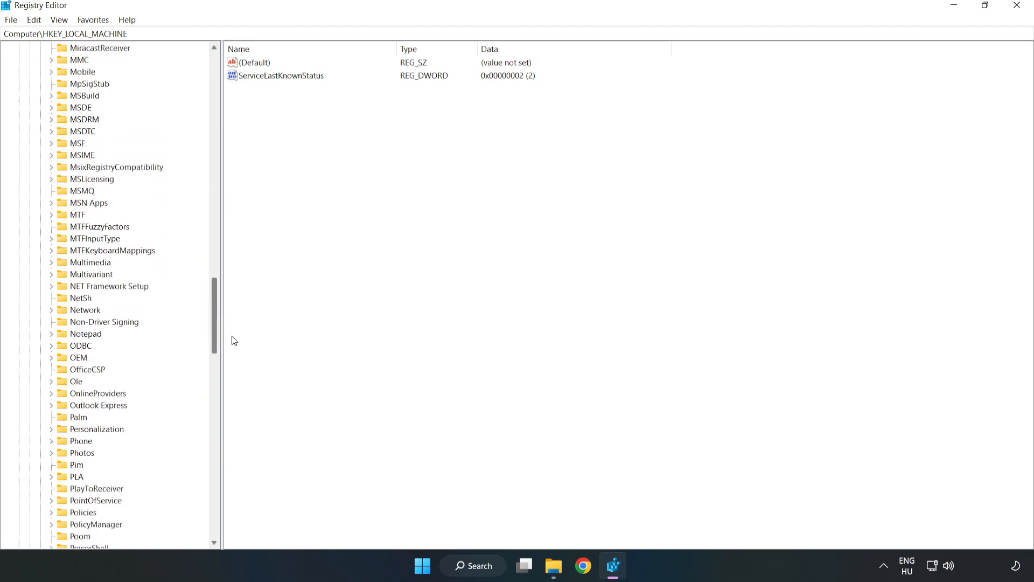
scroll("down", 3)
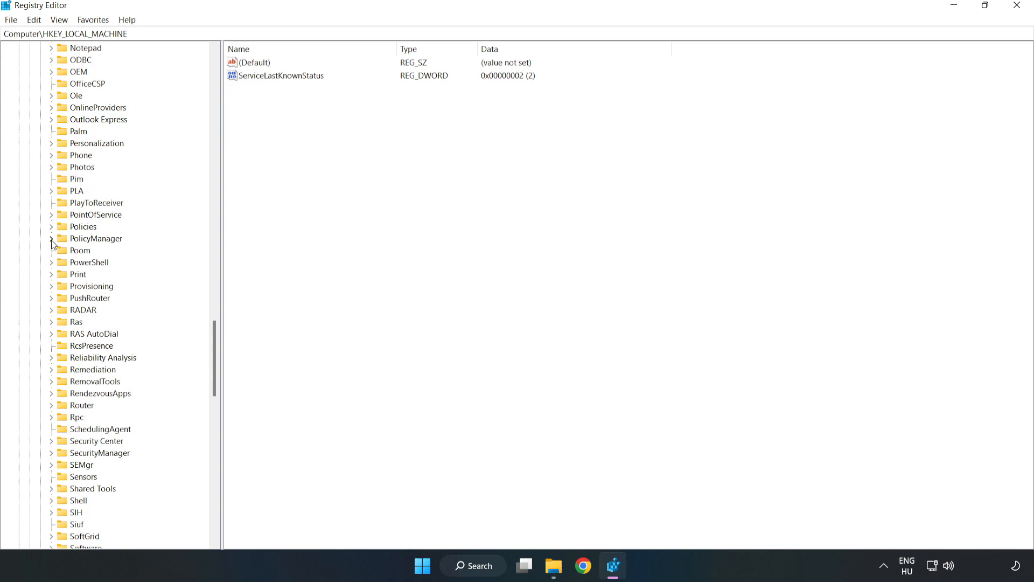
left_click(52, 238)
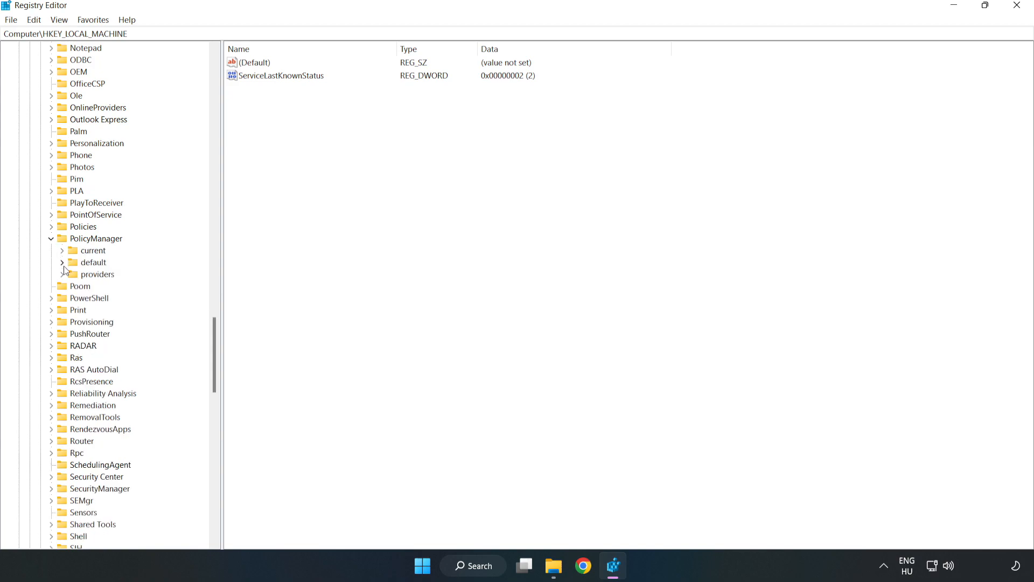
mouse_move(88, 262)
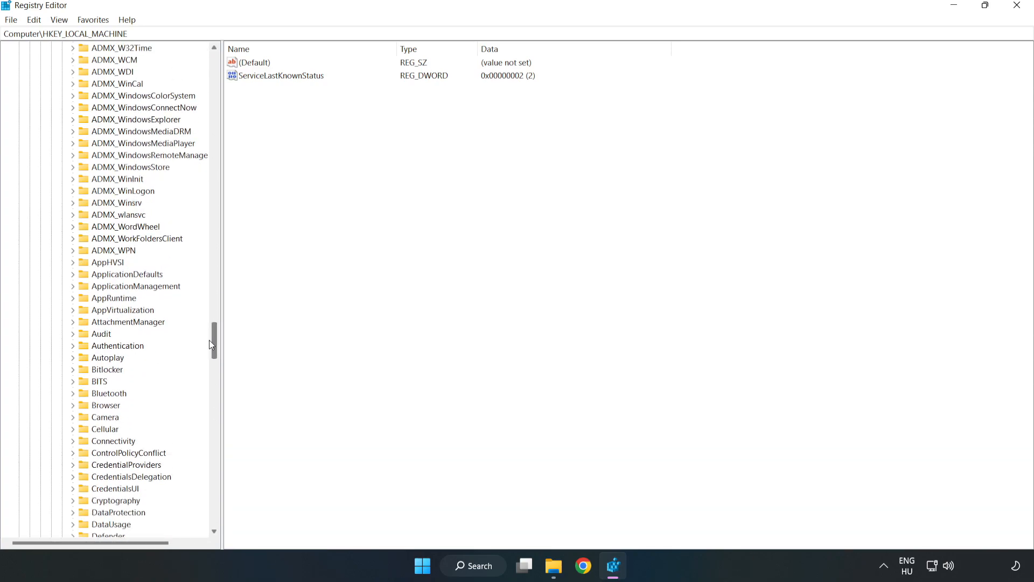
scroll("down", 3)
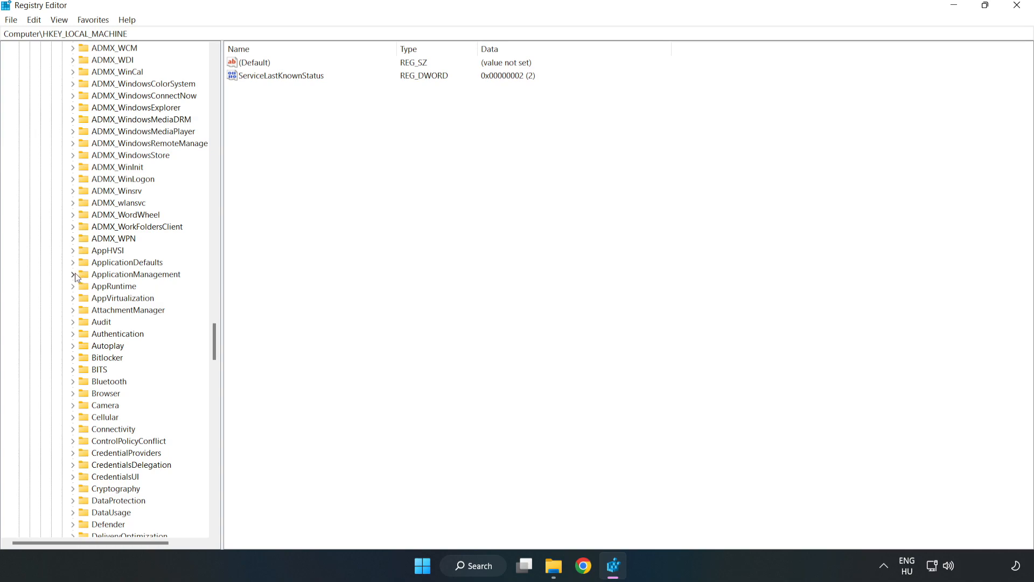
left_click(73, 274)
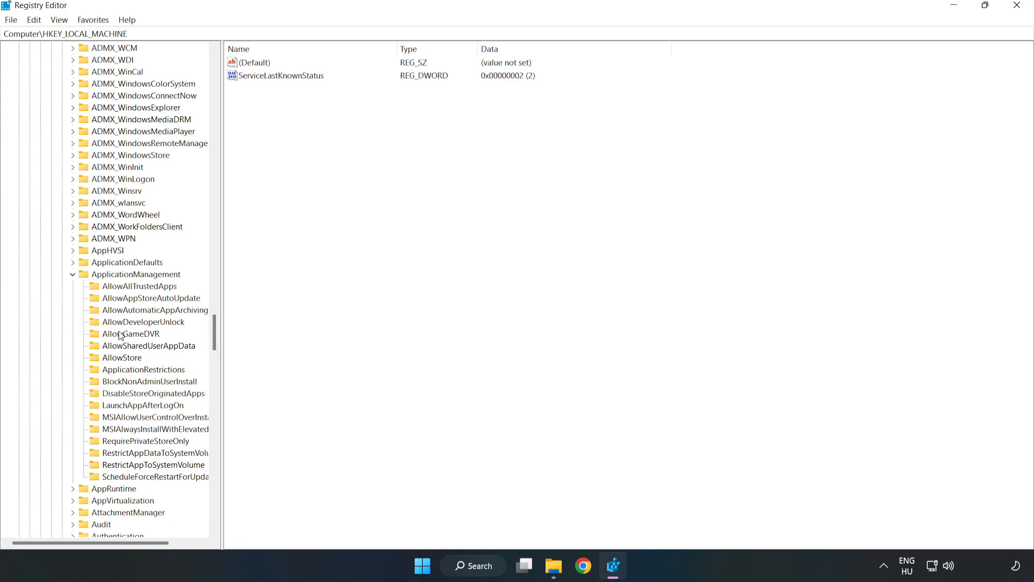
left_click(130, 334)
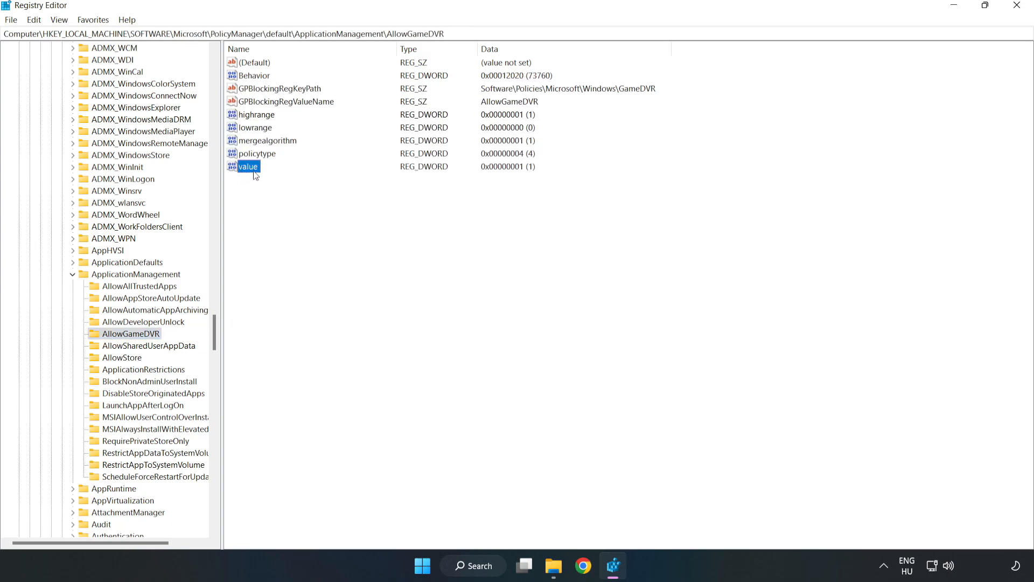
Step: Change the AllowGameDVR value entry's data to 0
right_click(247, 166)
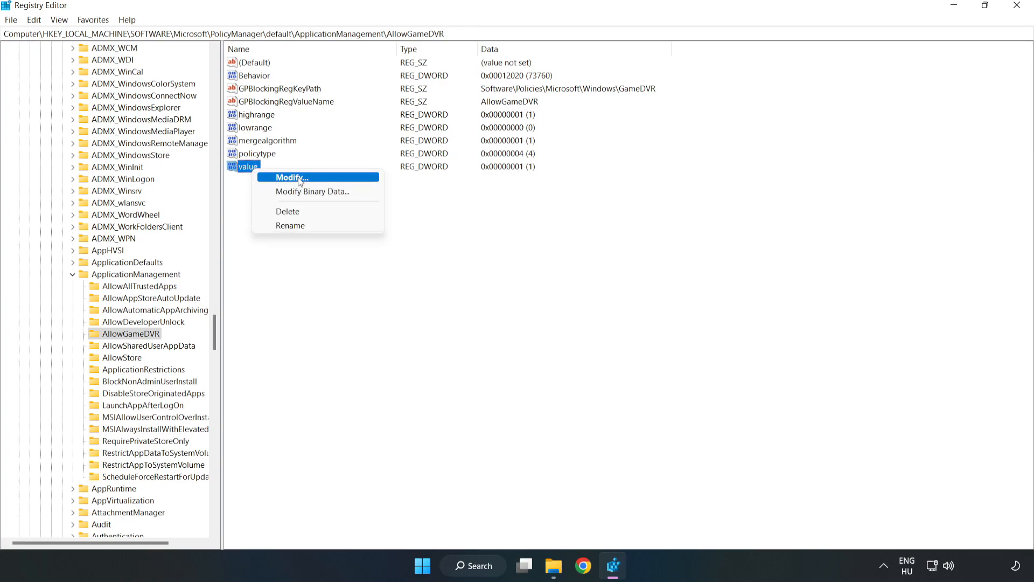
left_click(291, 177)
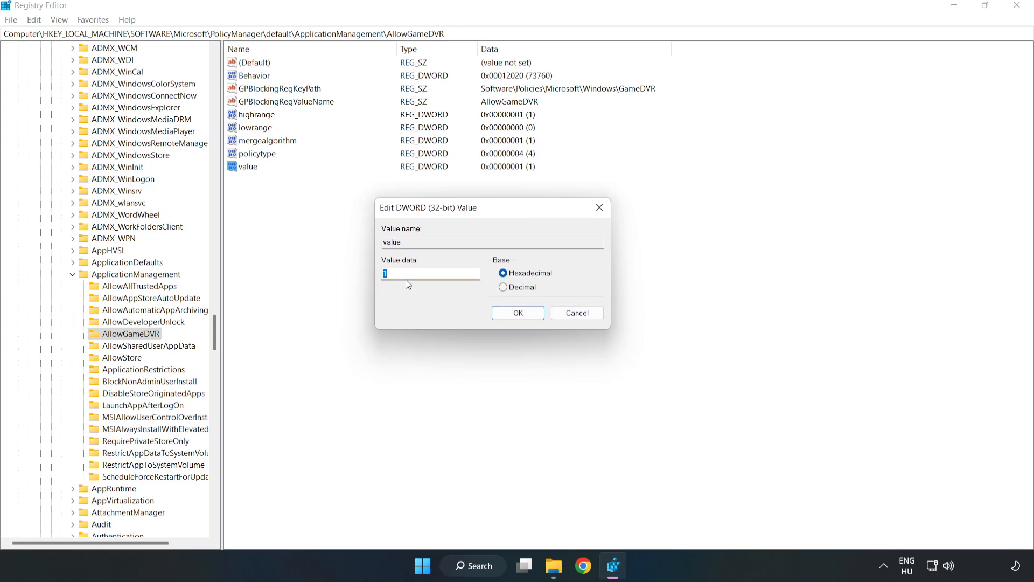
type("0")
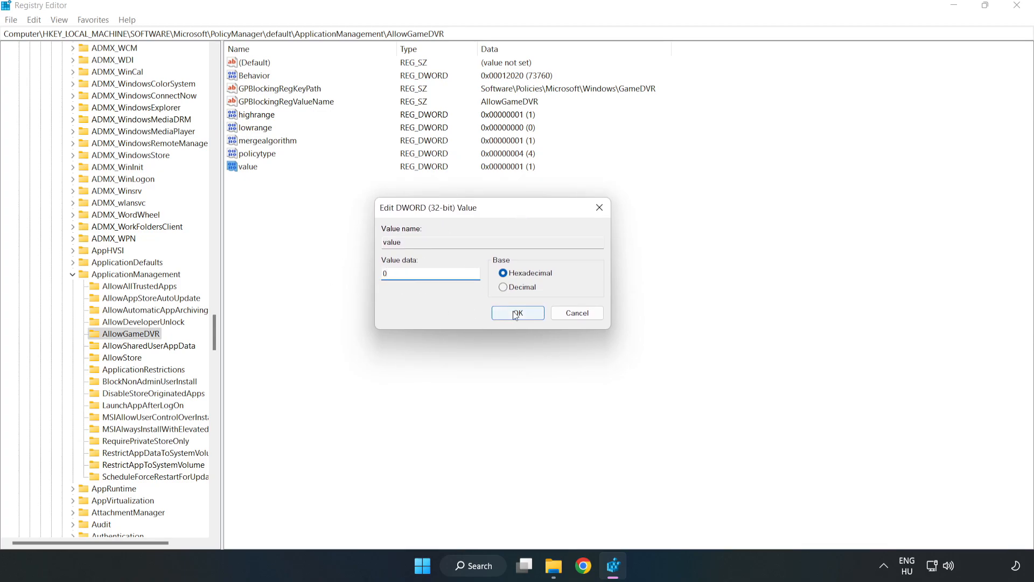
left_click(517, 312)
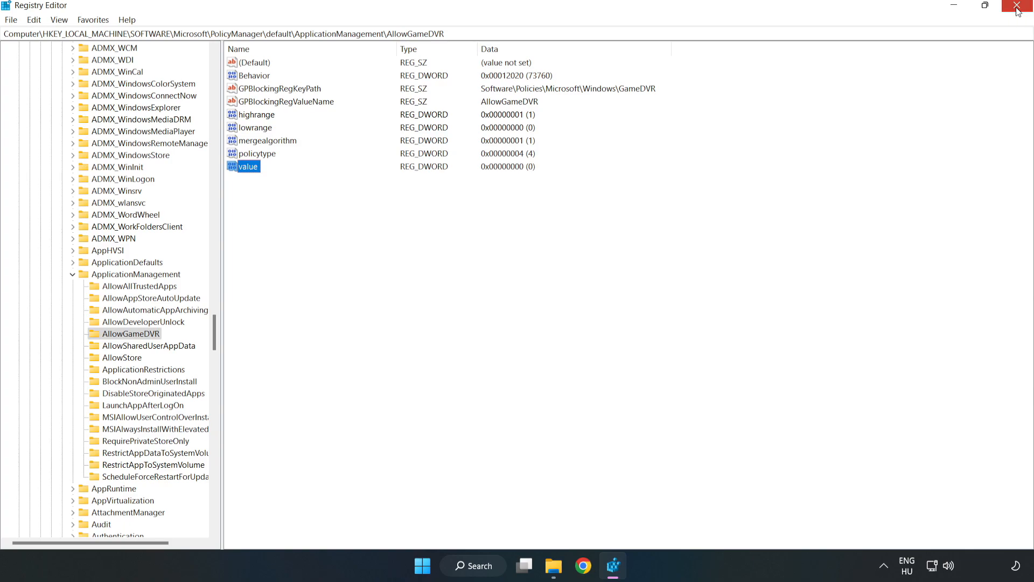
Step: Close Registry Editor, then download and run the DirectX End-User Runtime web installer
left_click(1021, 7)
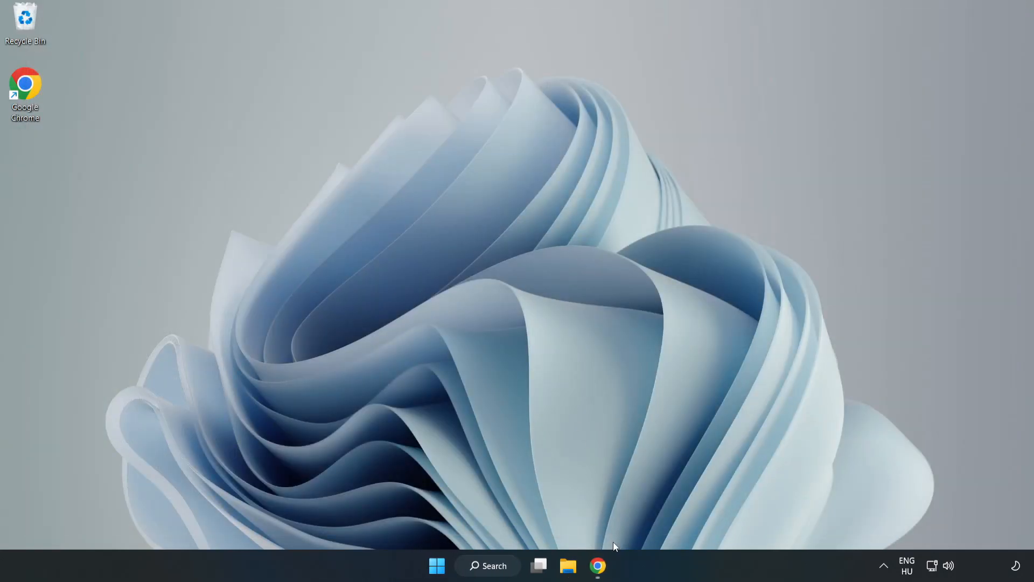
mouse_move(597, 566)
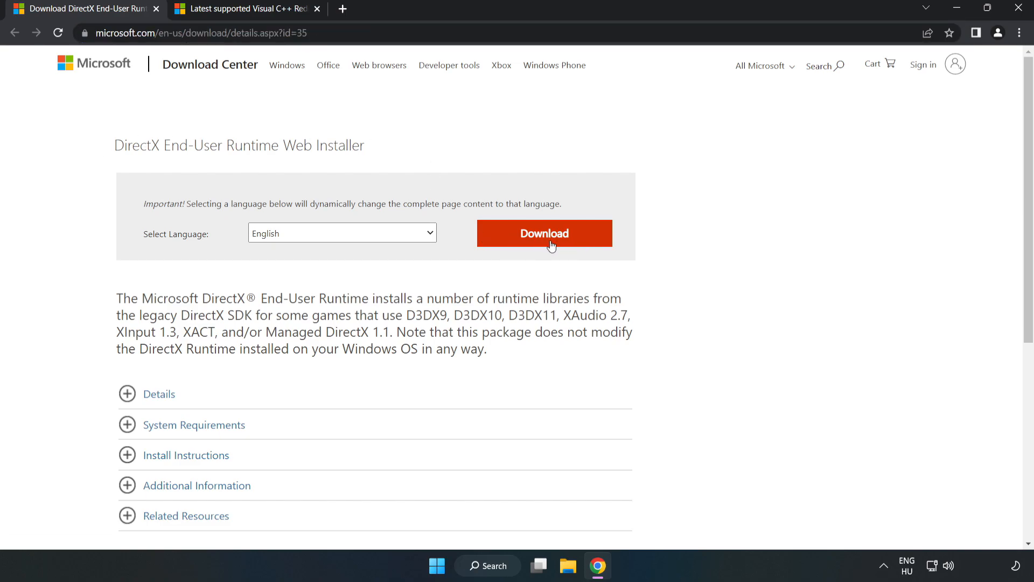
left_click(544, 233)
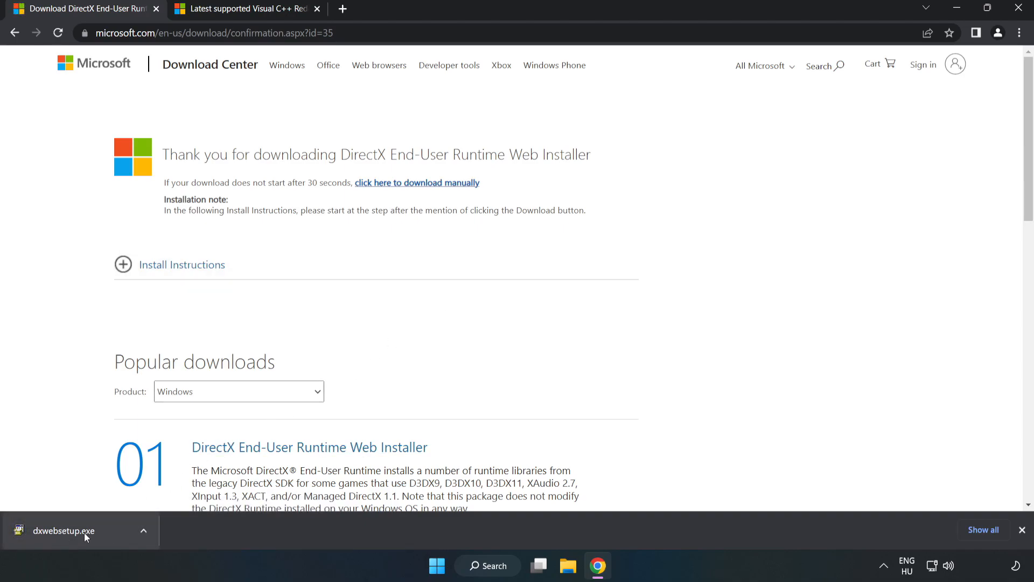
left_click(64, 530)
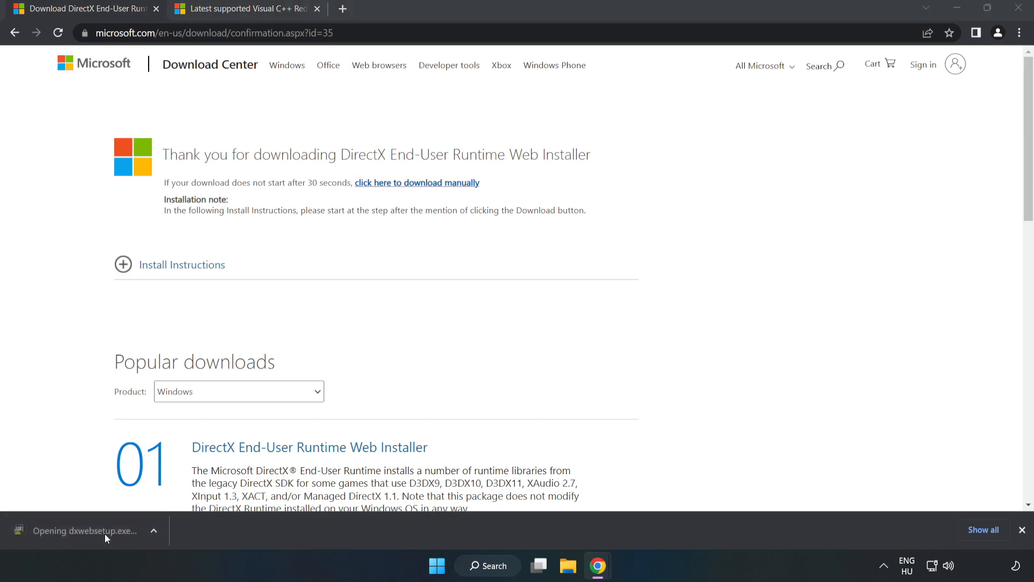
mouse_move(86, 530)
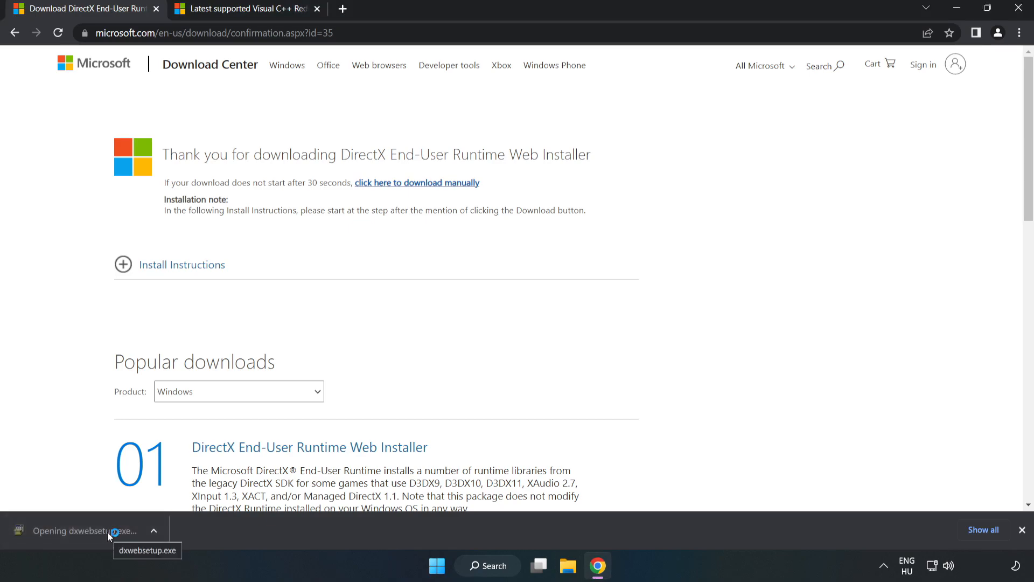
left_click(84, 529)
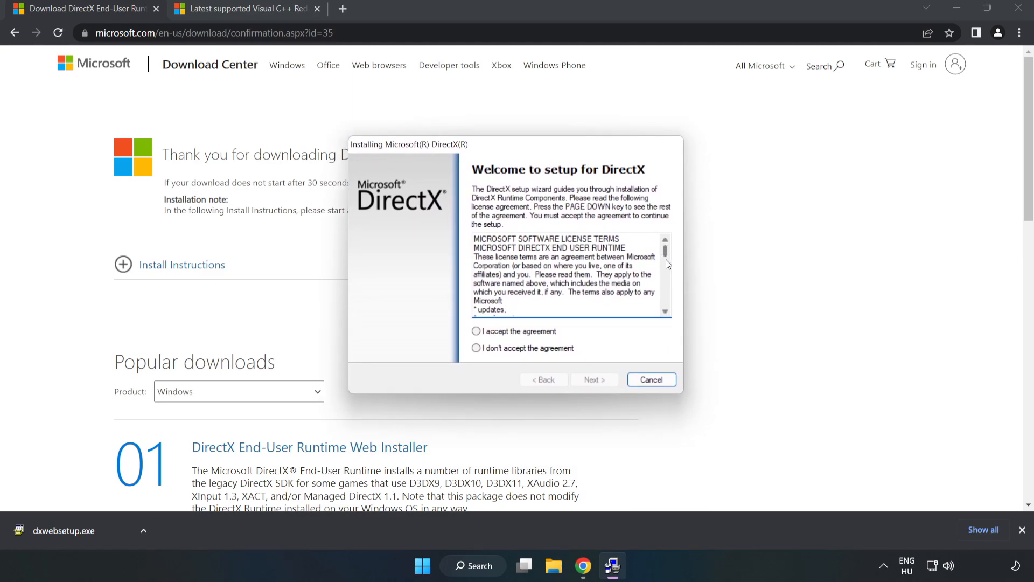
Step: Accept the DirectX license, decline the Bing Bar, and finish setup
left_click(475, 331)
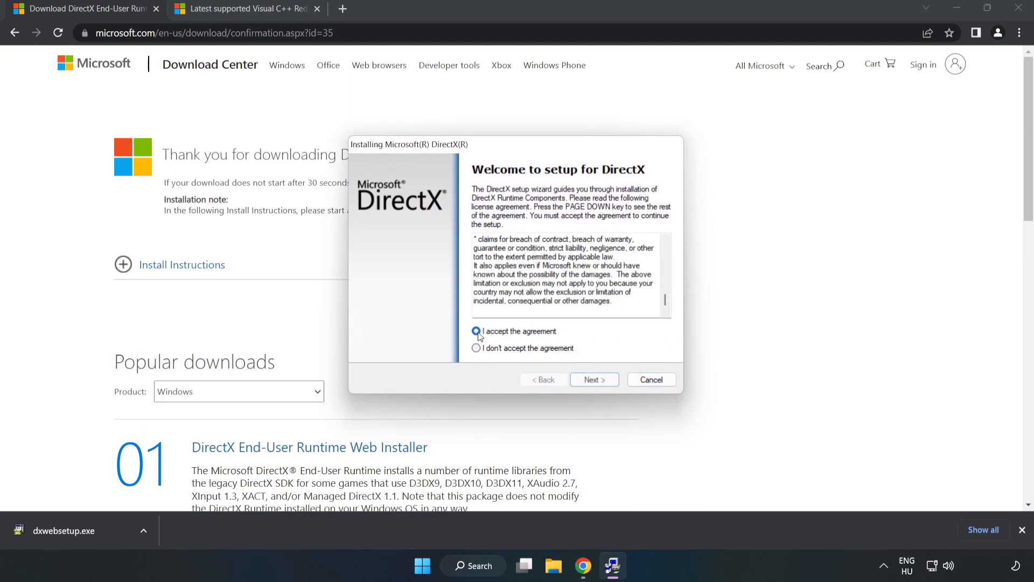
left_click(478, 330)
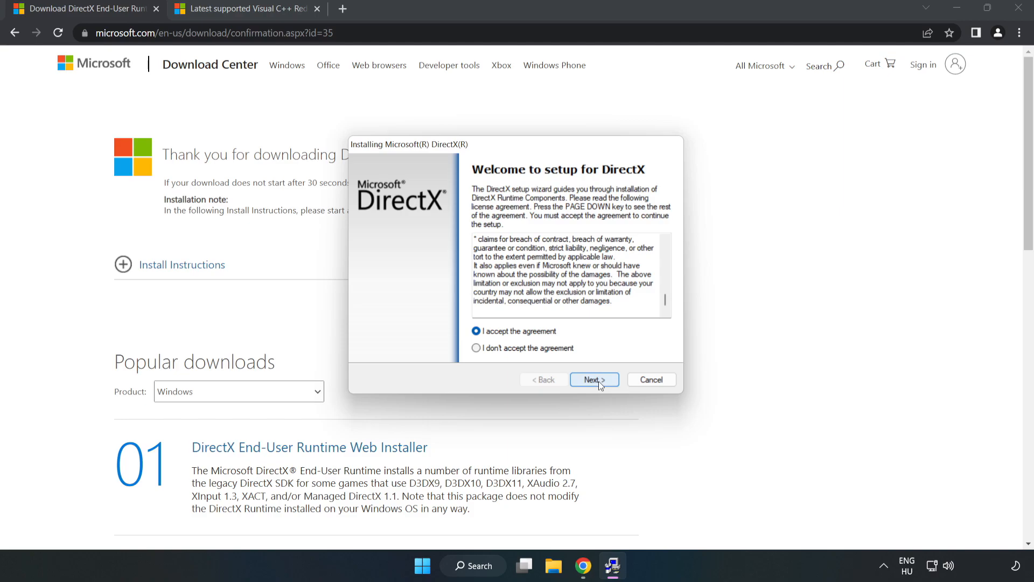
left_click(593, 379)
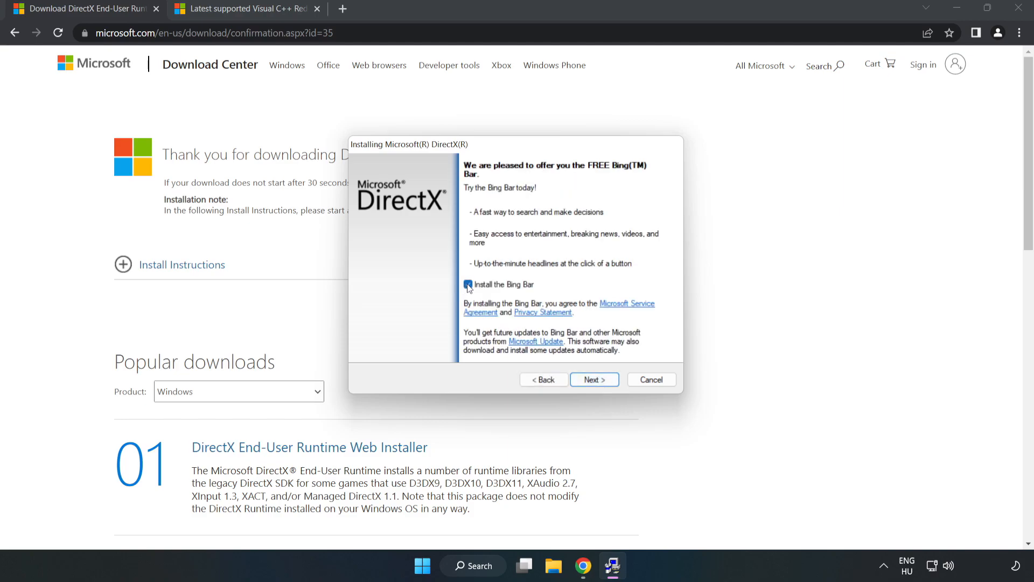
left_click(467, 284)
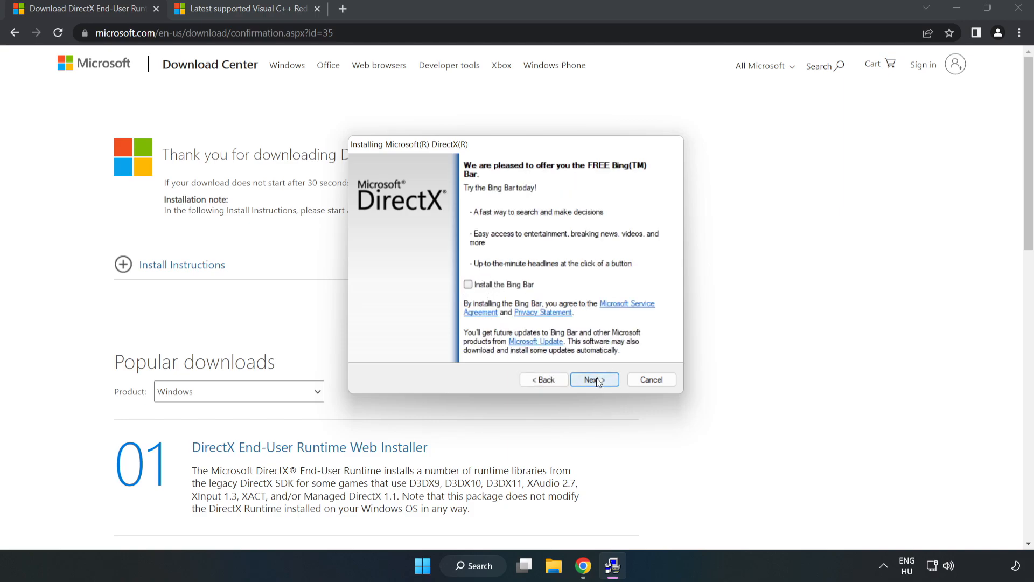
left_click(593, 379)
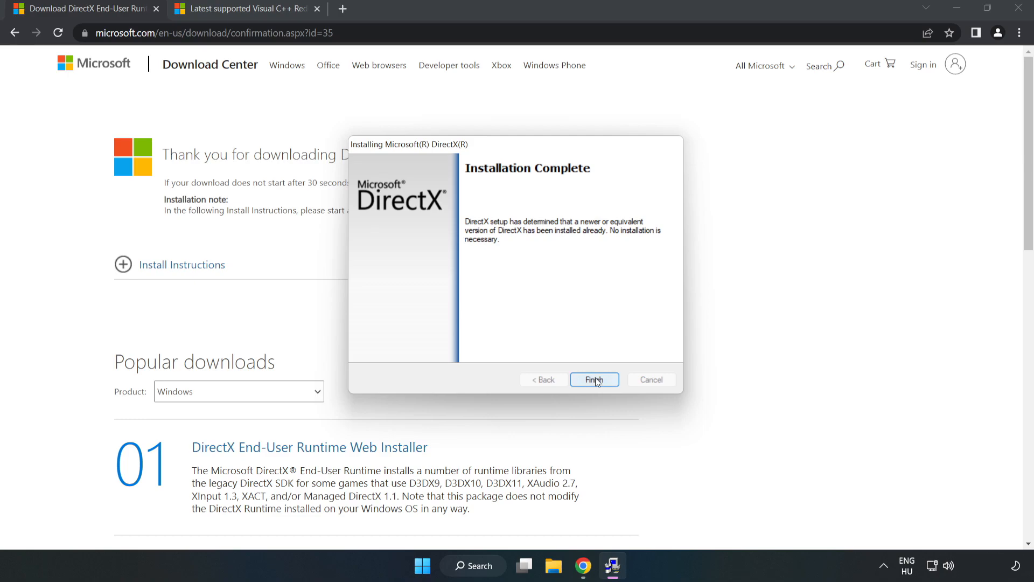
left_click(593, 379)
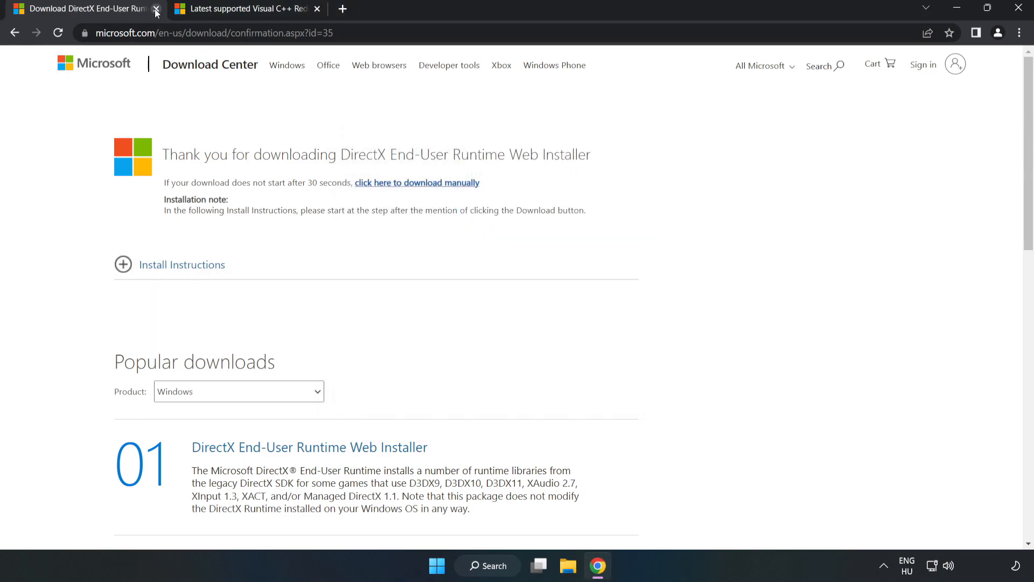
Step: Close the DirectX page, download the ARM64, x86 and x64 Visual C++ redistributables, and launch the ARM64 installer
left_click(156, 12)
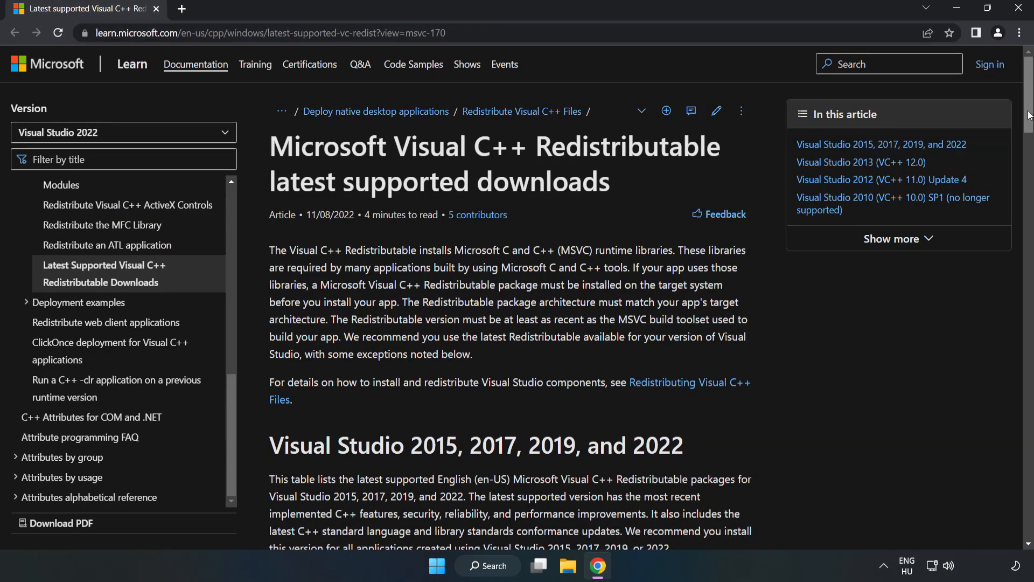
scroll("down", 3)
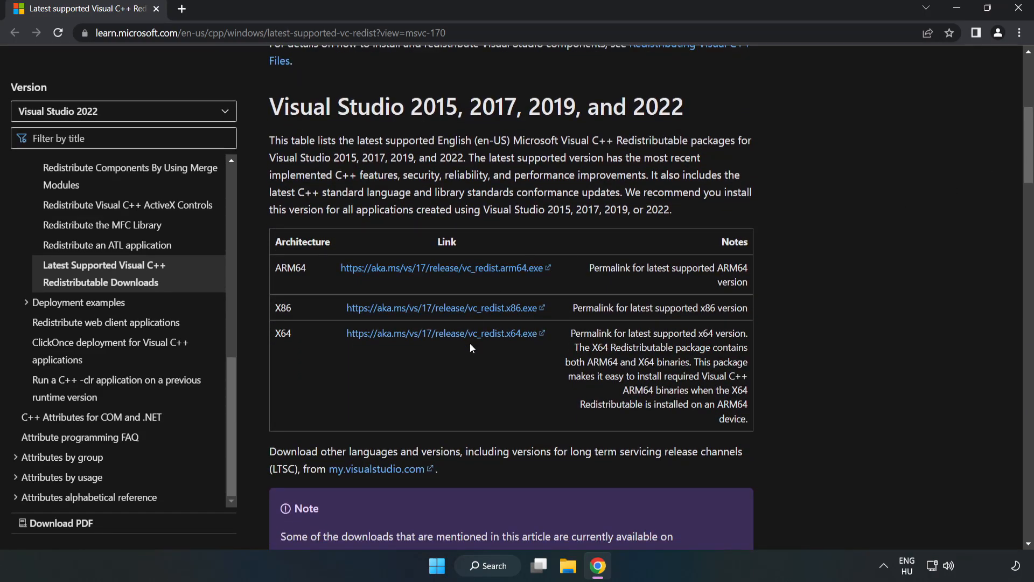
left_click(444, 308)
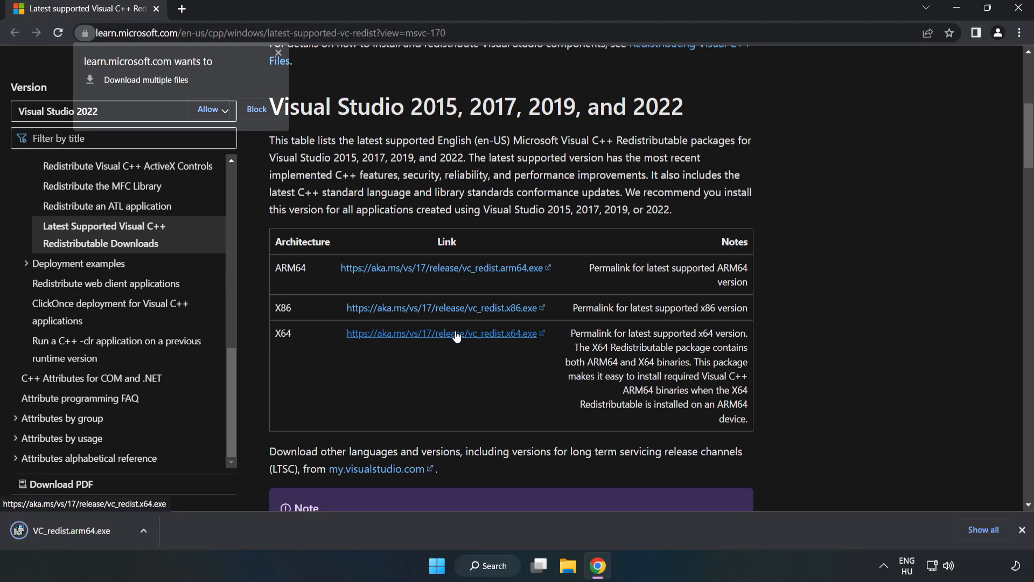
left_click(207, 109)
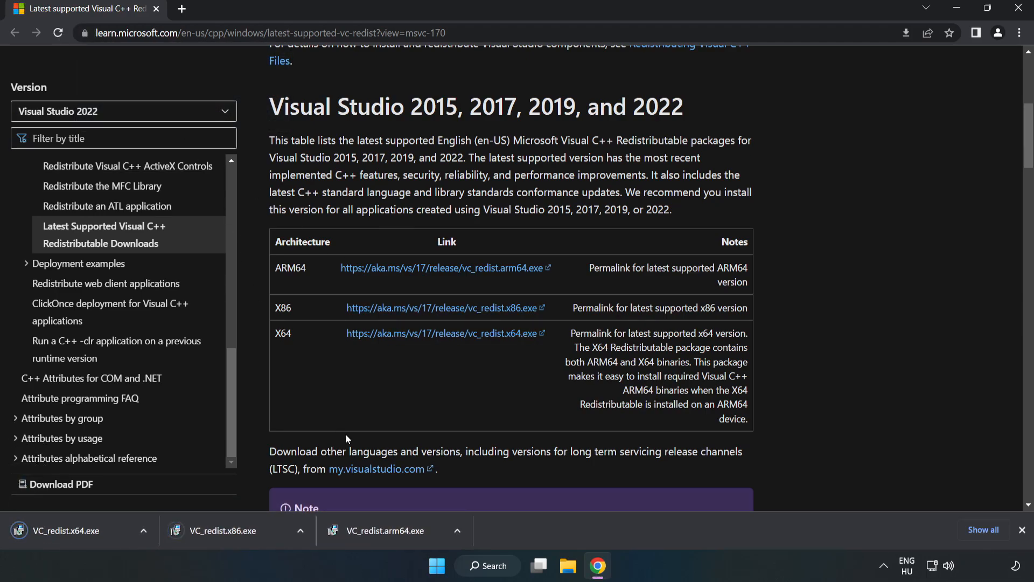
left_click(388, 530)
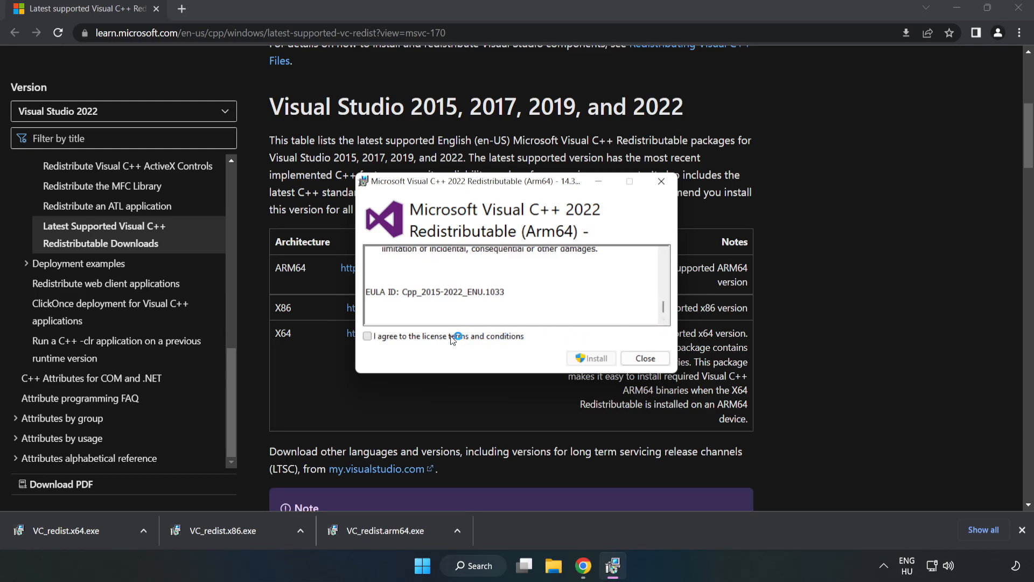
Step: Accept the license and try installing the ARM64 redistributable, closing it after it fails as unsupported
left_click(367, 336)
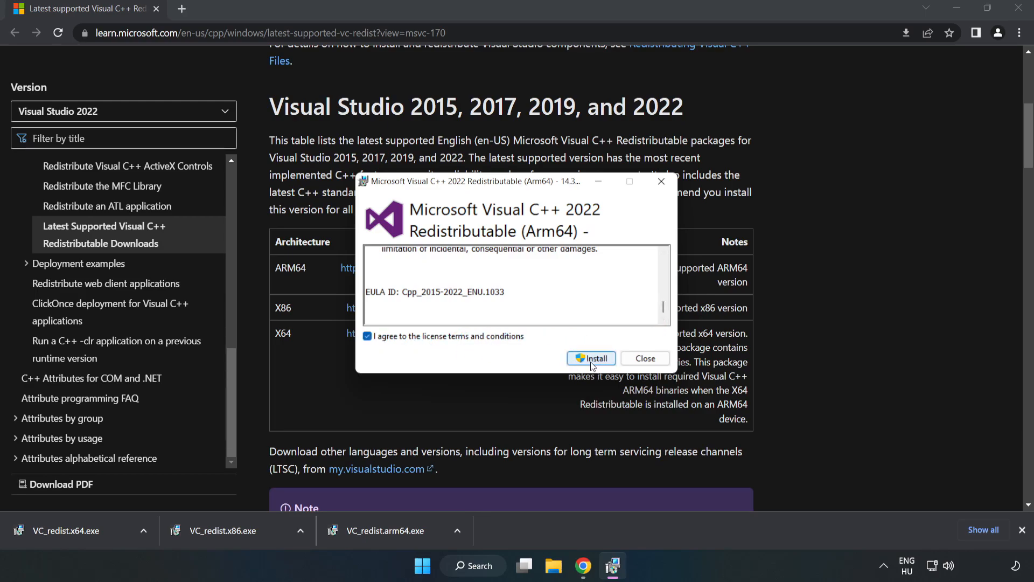
left_click(591, 359)
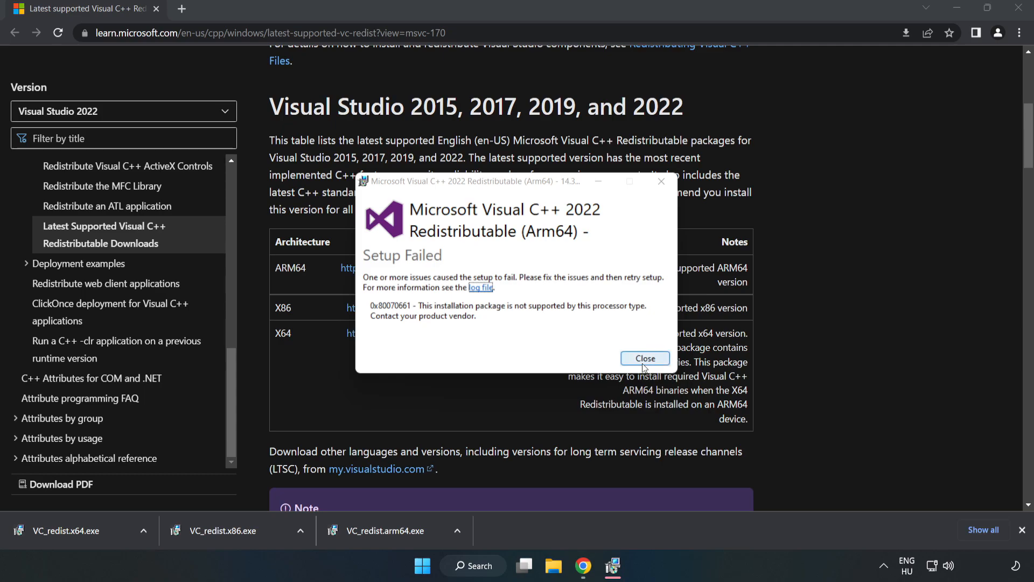
left_click(645, 358)
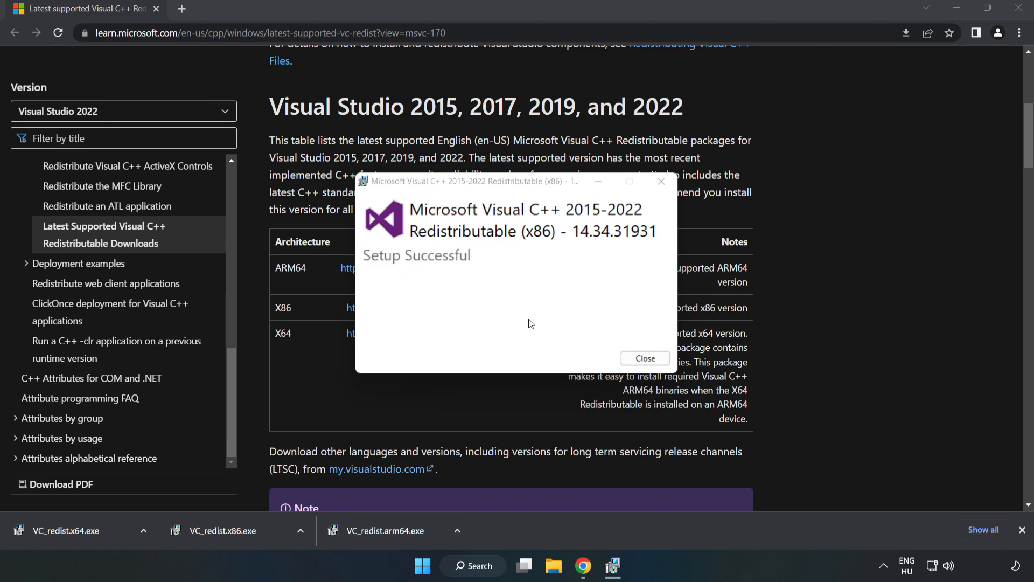
Step: Close the completed x86 setup, then install the x64 redistributable without restarting
left_click(644, 358)
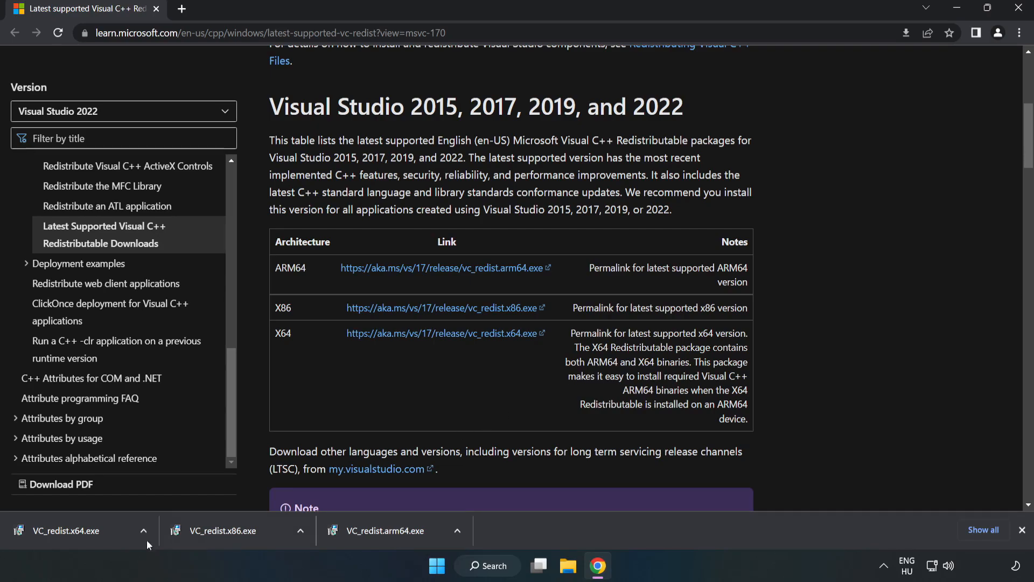
left_click(65, 530)
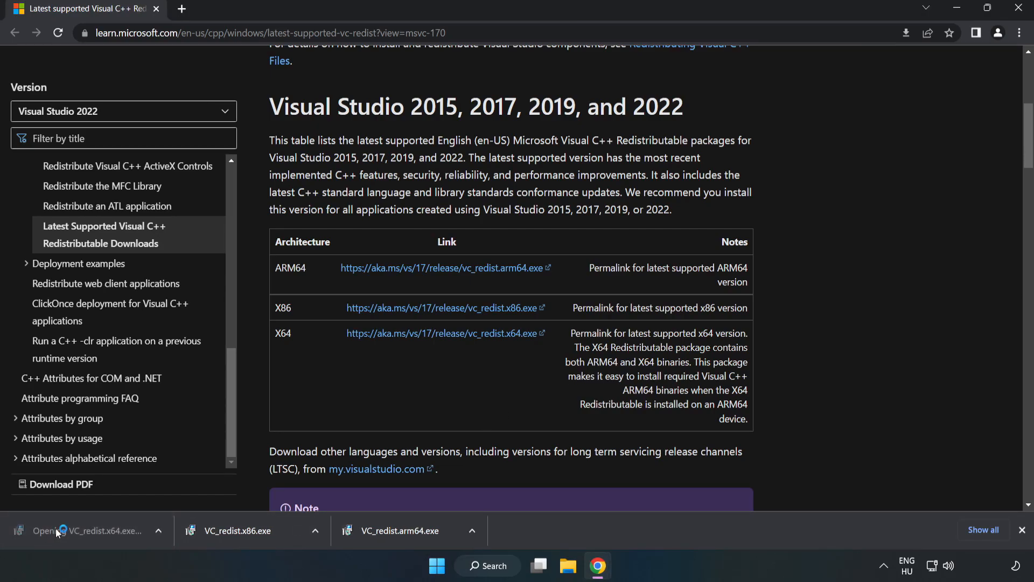
left_click(85, 530)
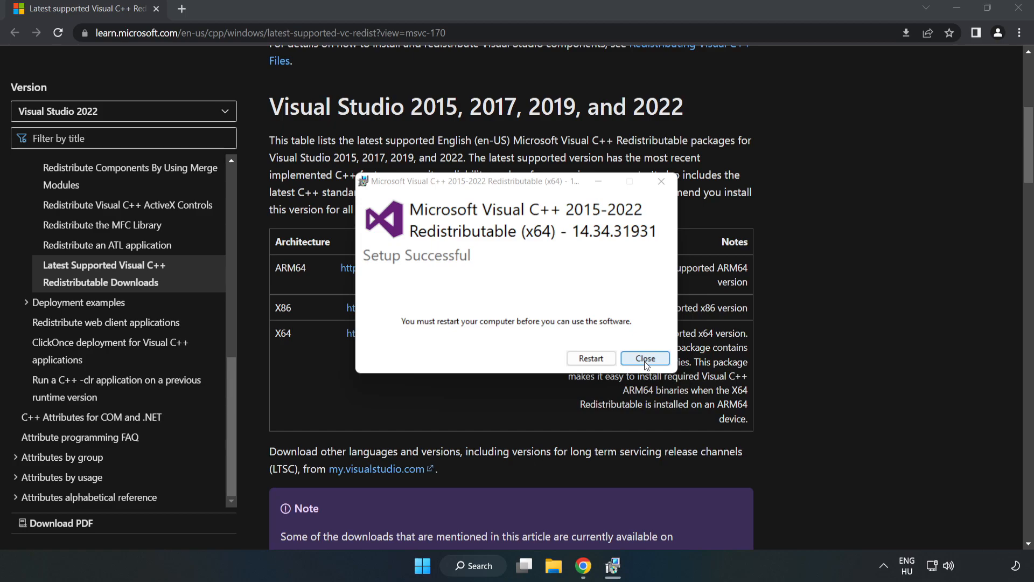
left_click(645, 358)
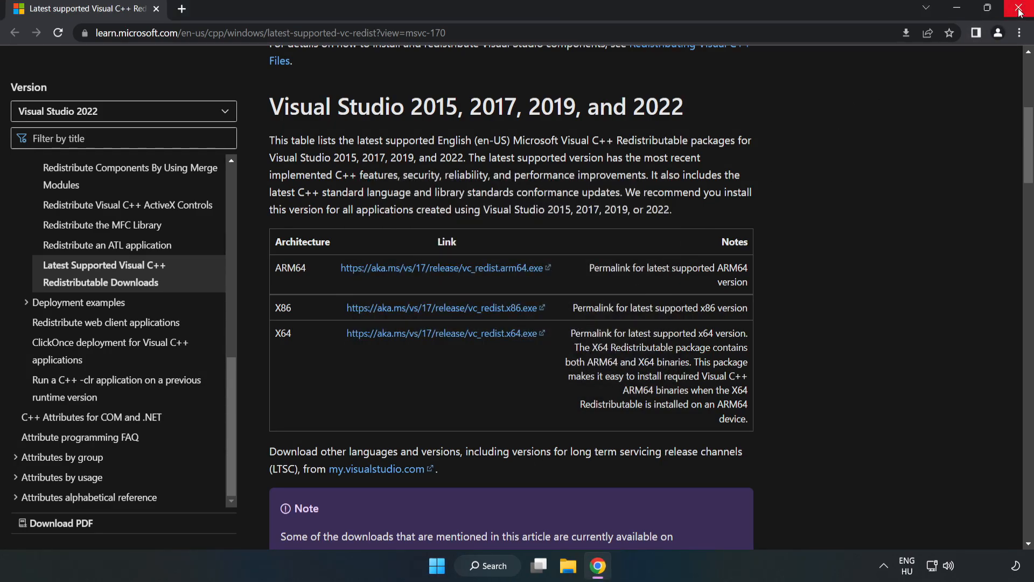
Step: Close Chrome and open the Start menu power options showing Sleep, Shut down and Restart
left_click(1020, 9)
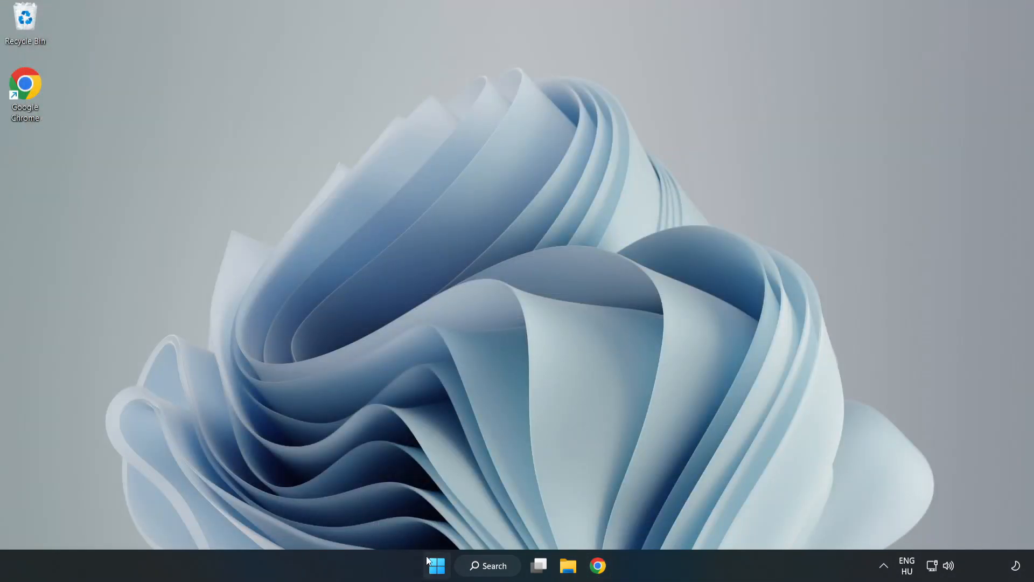
left_click(435, 565)
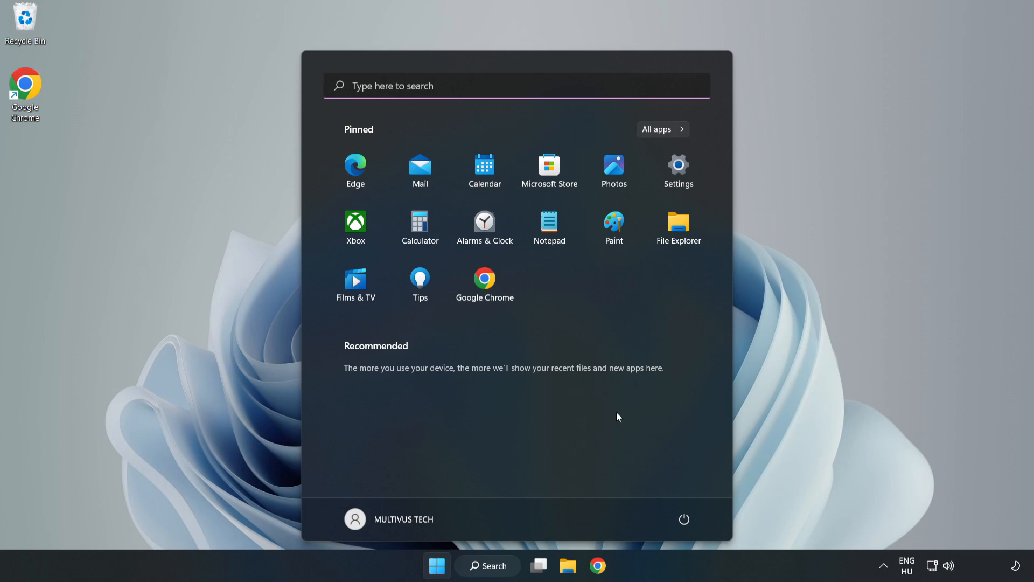
left_click(684, 519)
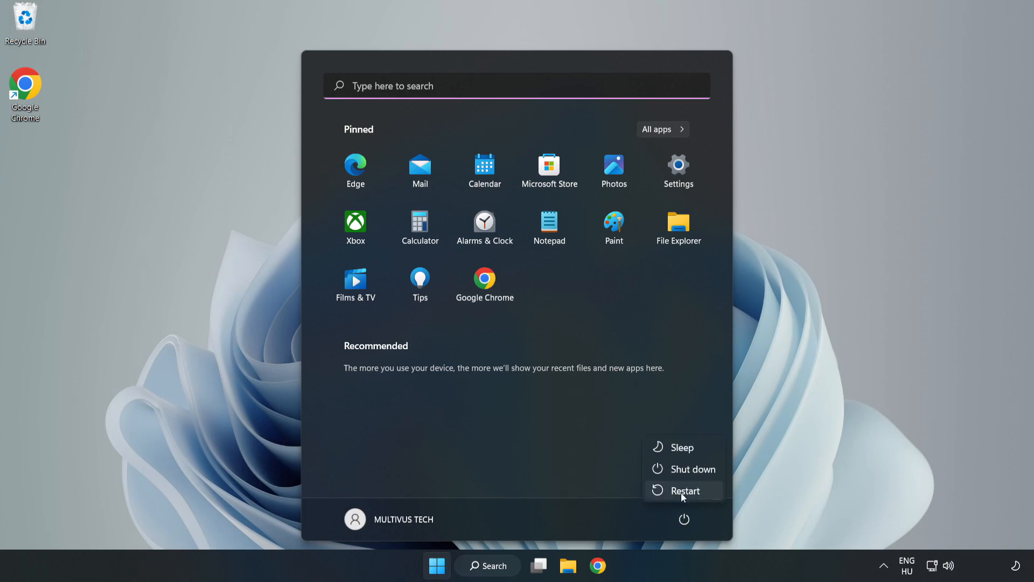
mouse_move(685, 491)
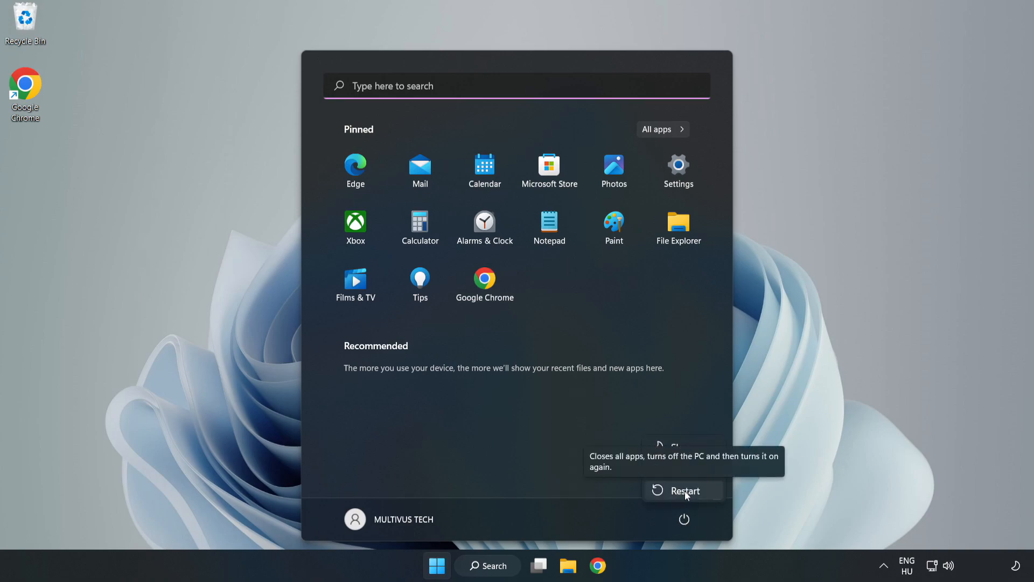